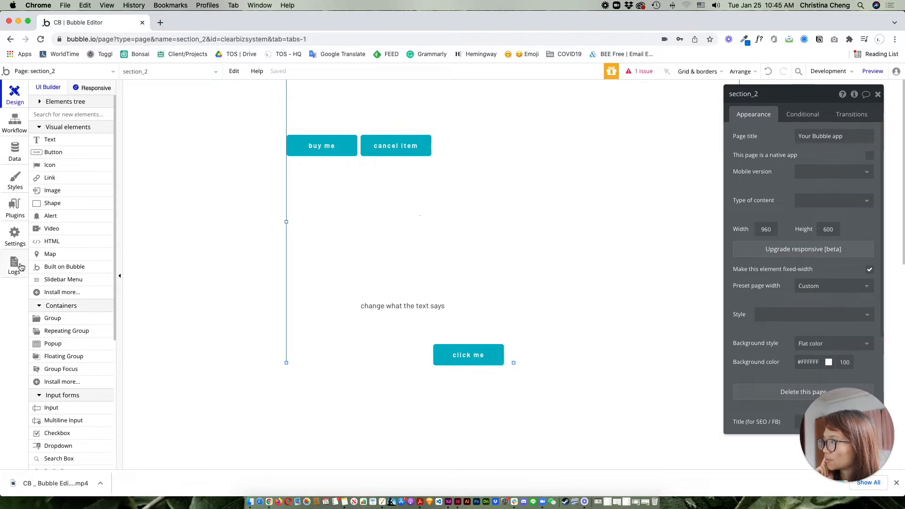
pyautogui.moveTo(131, 332)
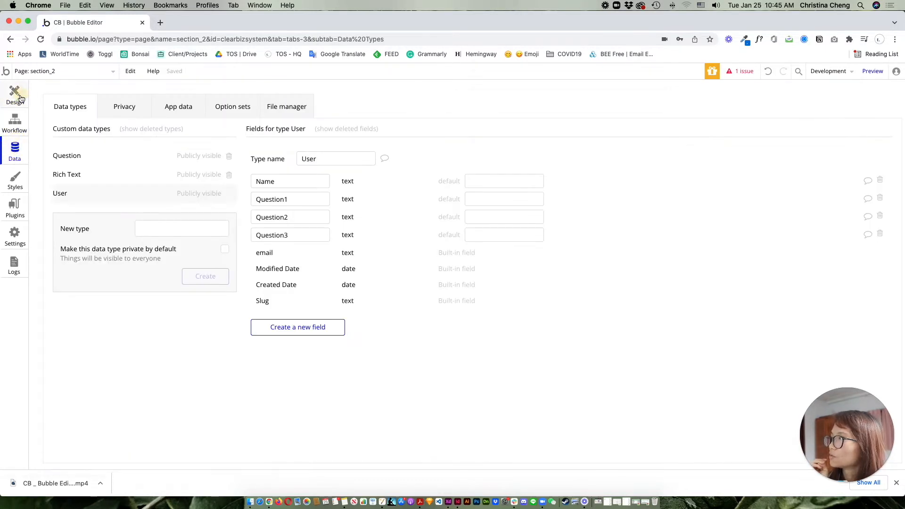
# - Tour the Design, Workflow and Data tabs, ending back on the section_2 canvas
pyautogui.click(14, 95)
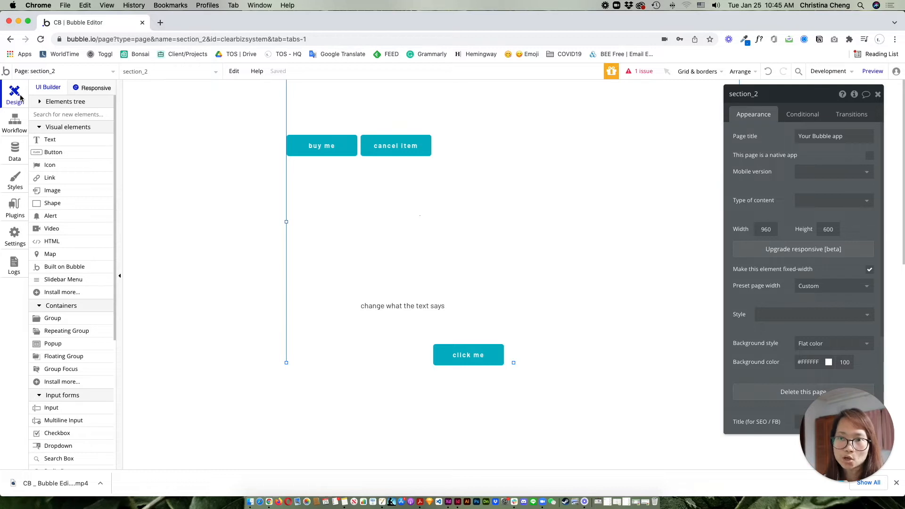
pyautogui.click(15, 123)
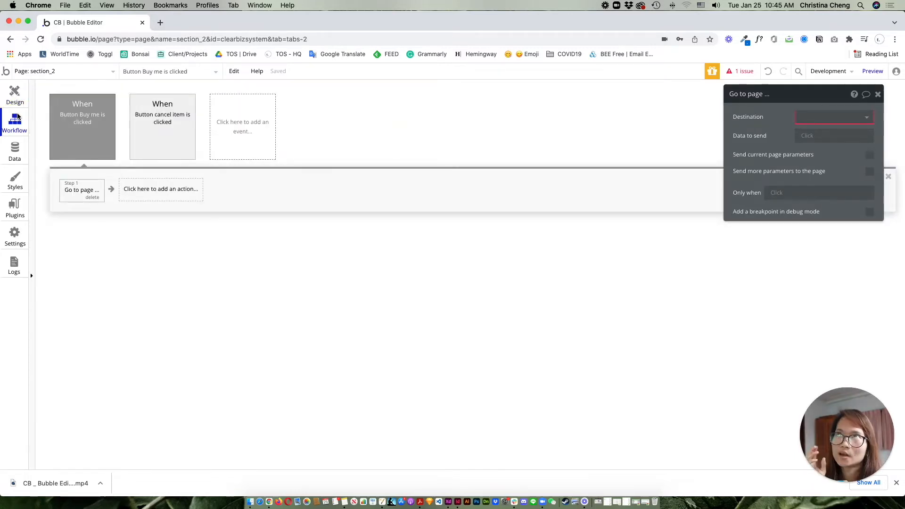
pyautogui.click(14, 152)
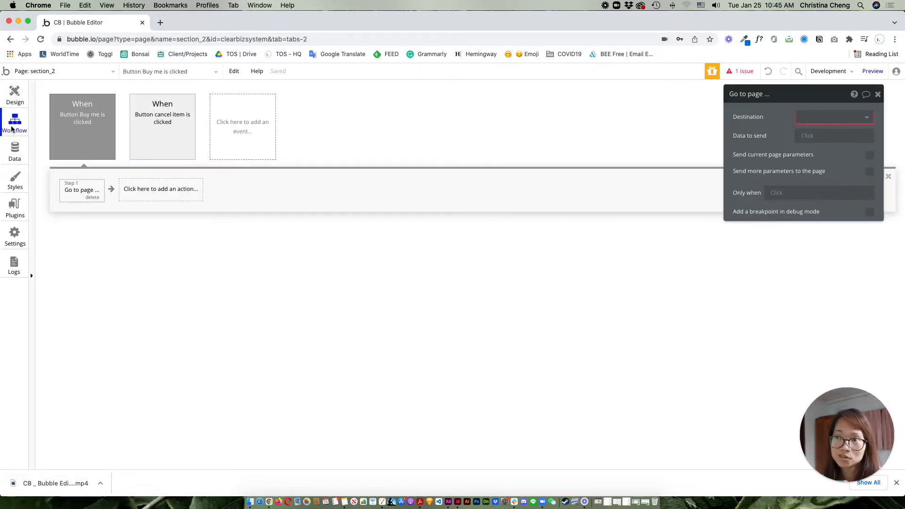
pyautogui.click(14, 150)
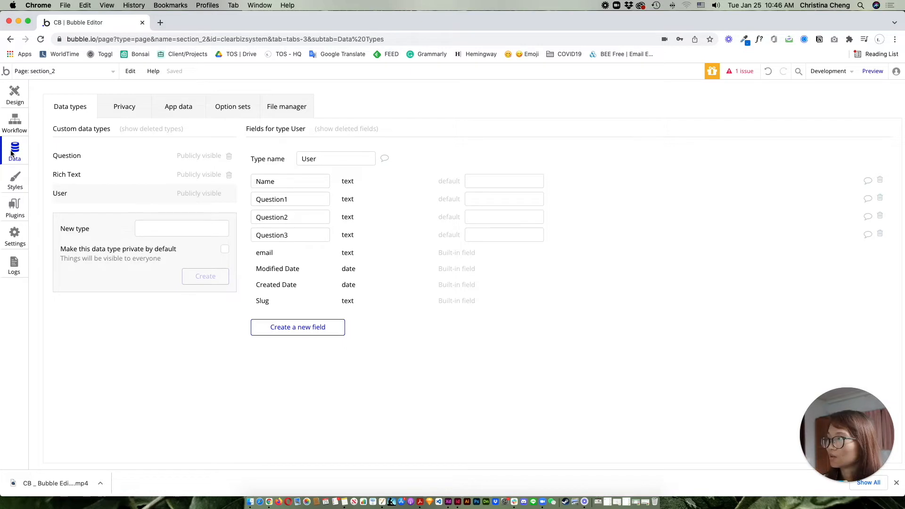
pyautogui.click(14, 92)
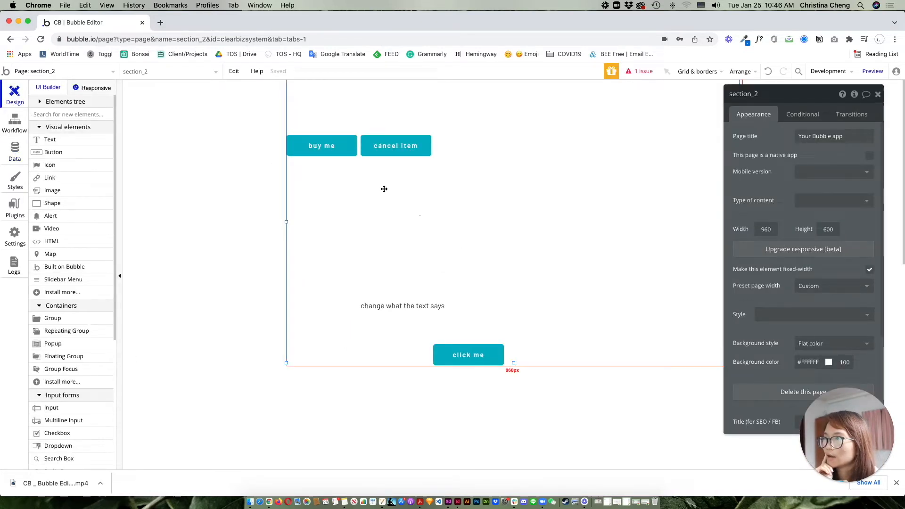
pyautogui.moveTo(508, 226)
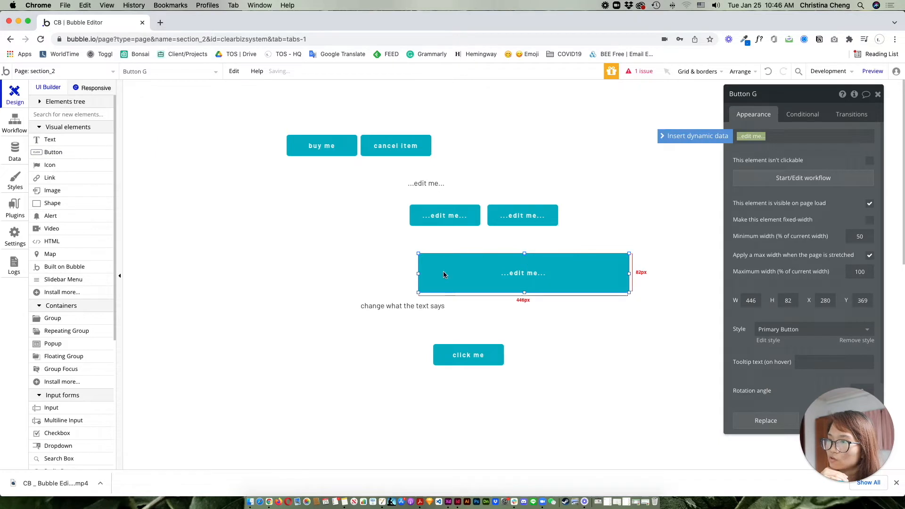
# - Resize the third new button into a wider button beneath the pair
pyautogui.moveTo(418, 274); pyautogui.dragTo(451, 274)
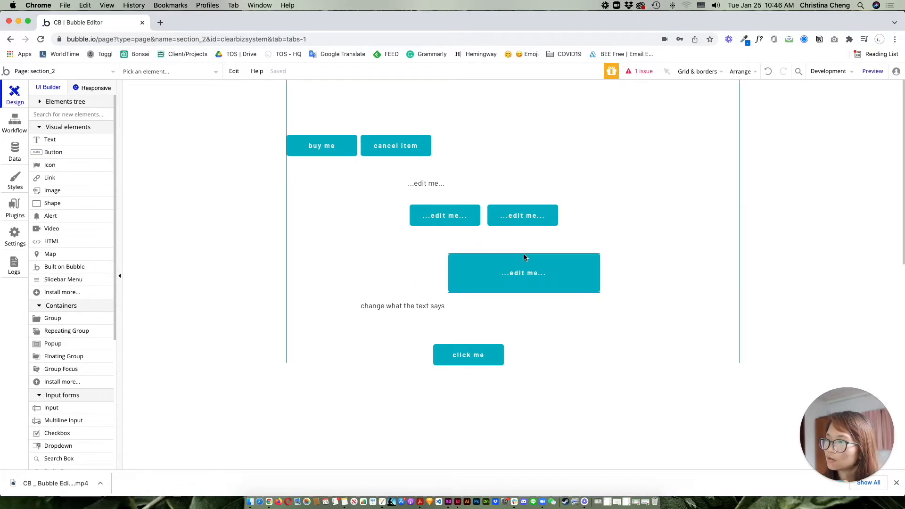
pyautogui.click(523, 273)
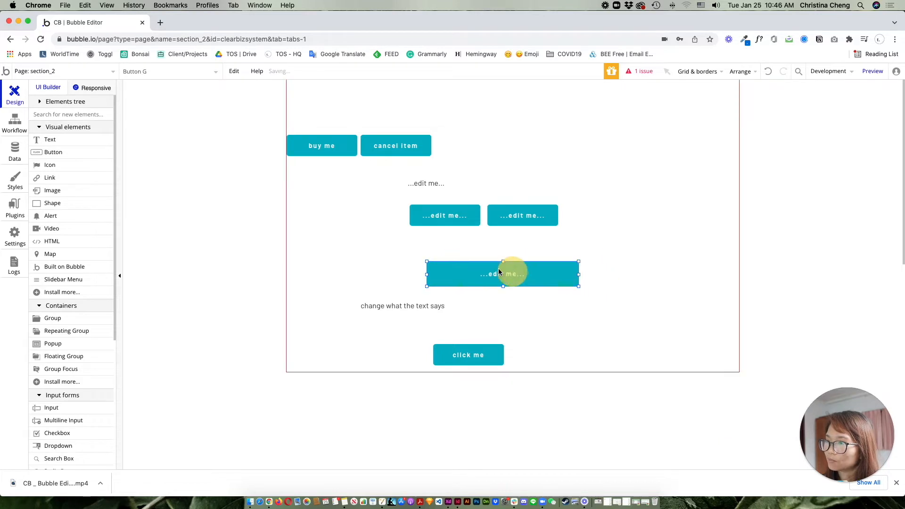
pyautogui.click(502, 274)
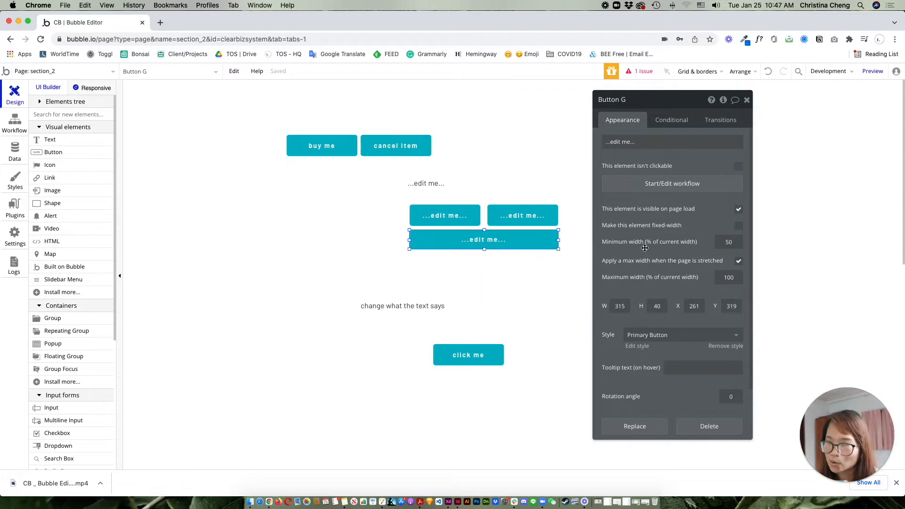
# - Set the wide button's text to 'add text here' and inspect the two smaller buttons
pyautogui.click(670, 142)
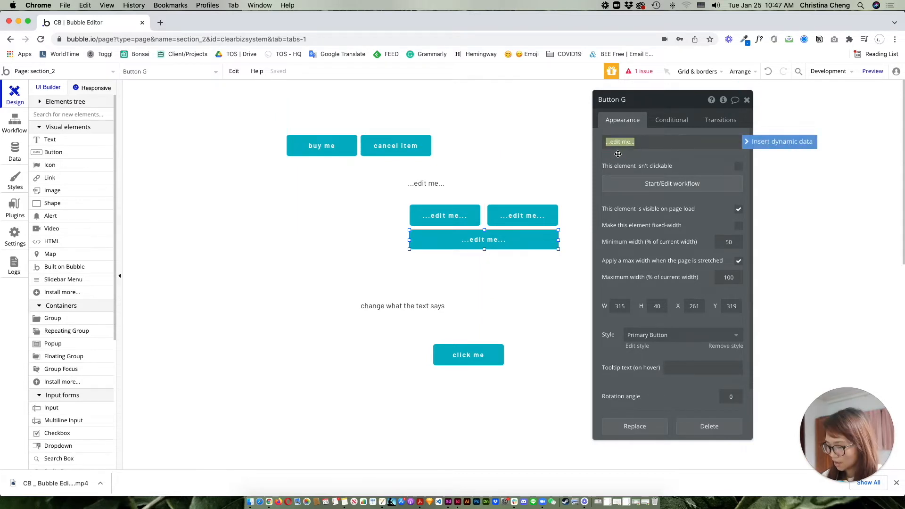
pyautogui.write('add text here')
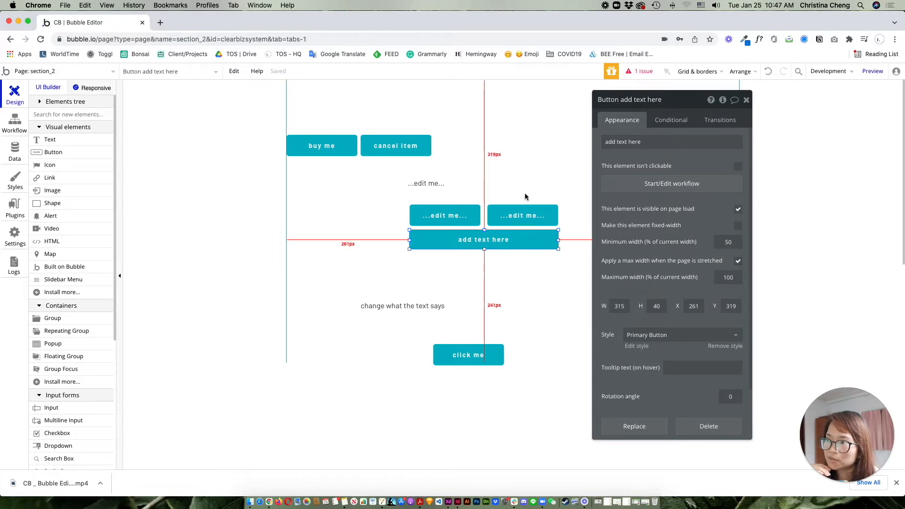
pyautogui.click(445, 215)
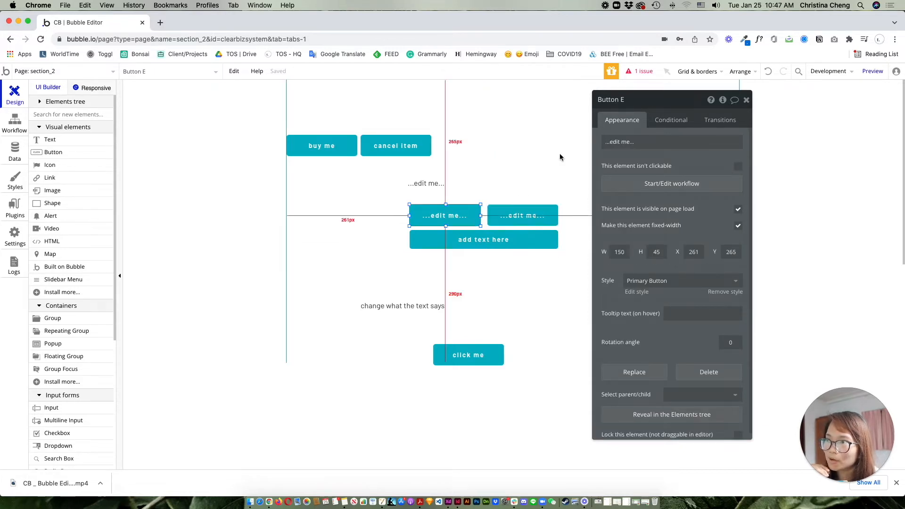
pyautogui.click(522, 216)
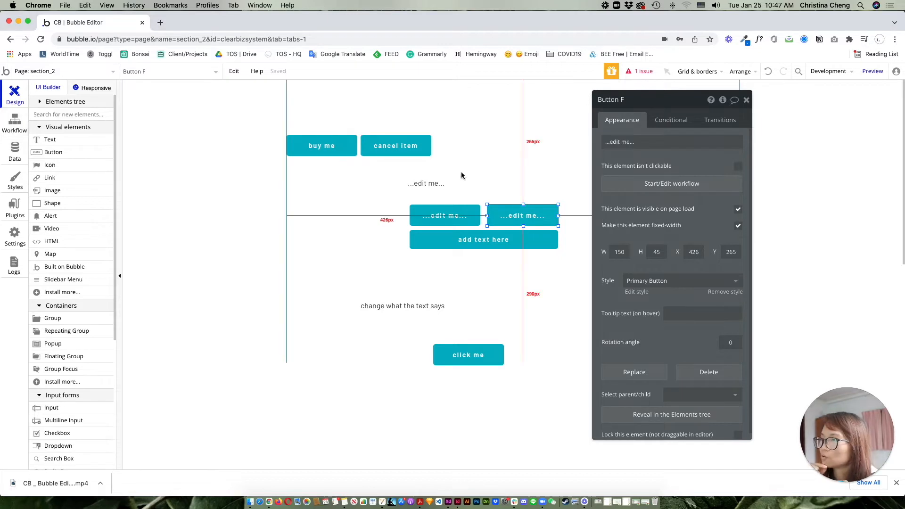
pyautogui.click(321, 145)
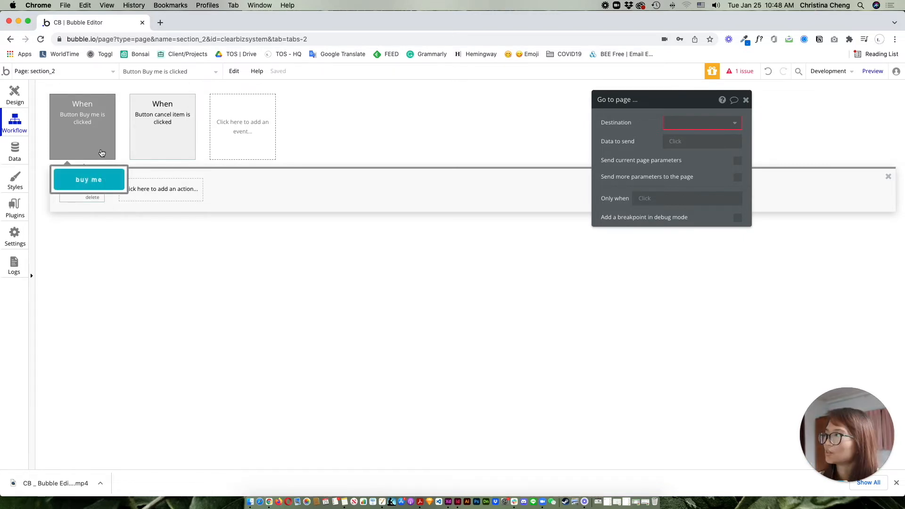
pyautogui.click(89, 179)
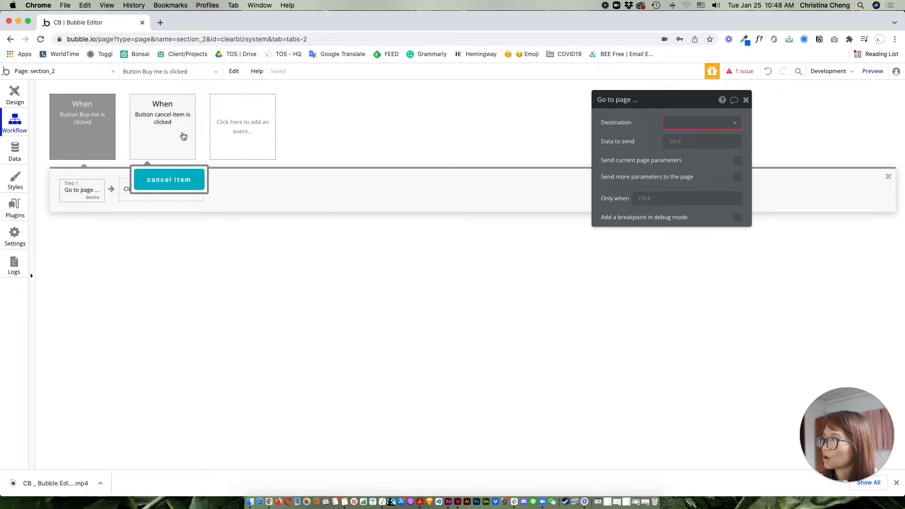
pyautogui.moveTo(164, 158)
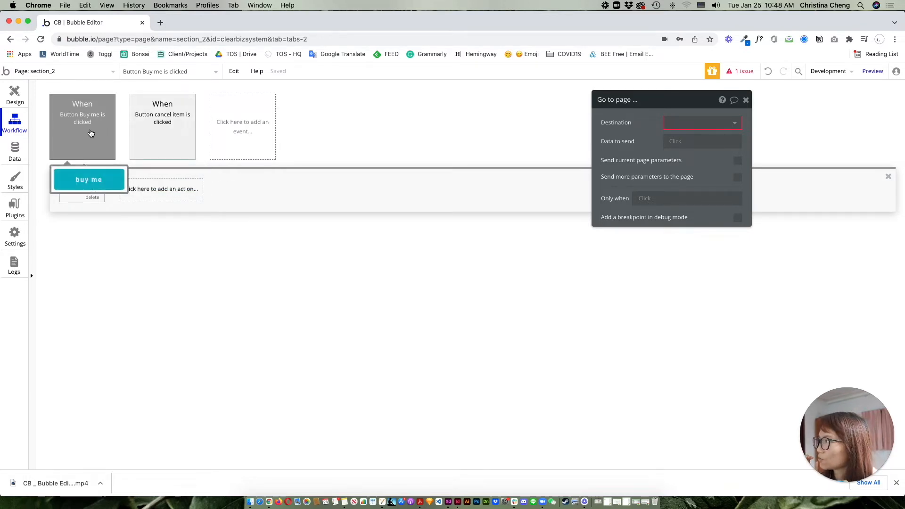
pyautogui.click(15, 92)
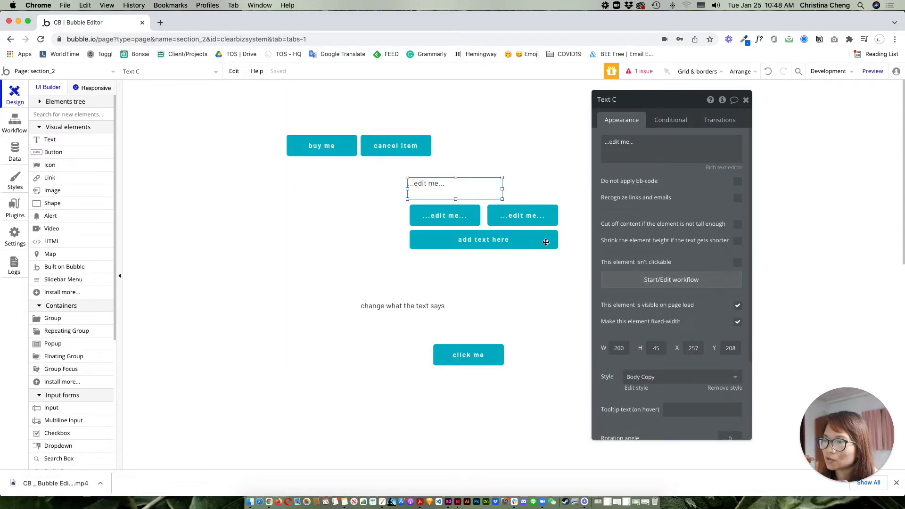
pyautogui.click(14, 123)
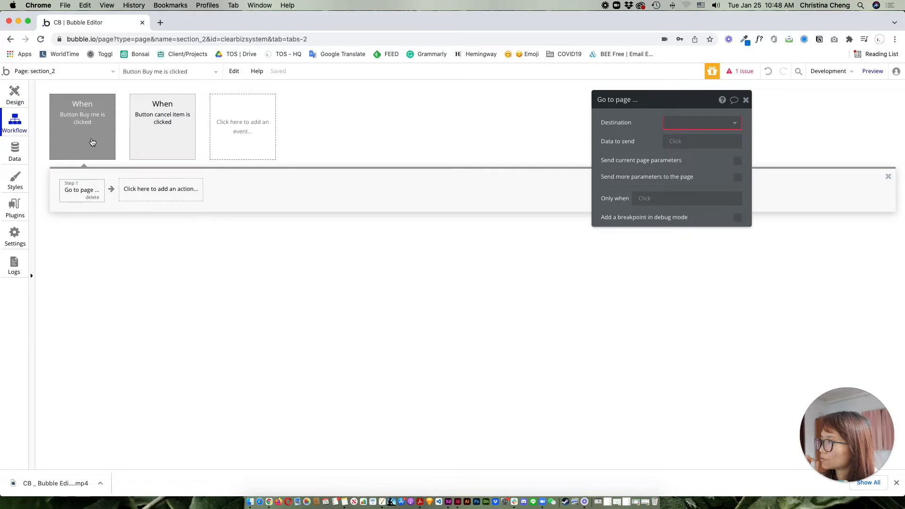
pyautogui.click(160, 189)
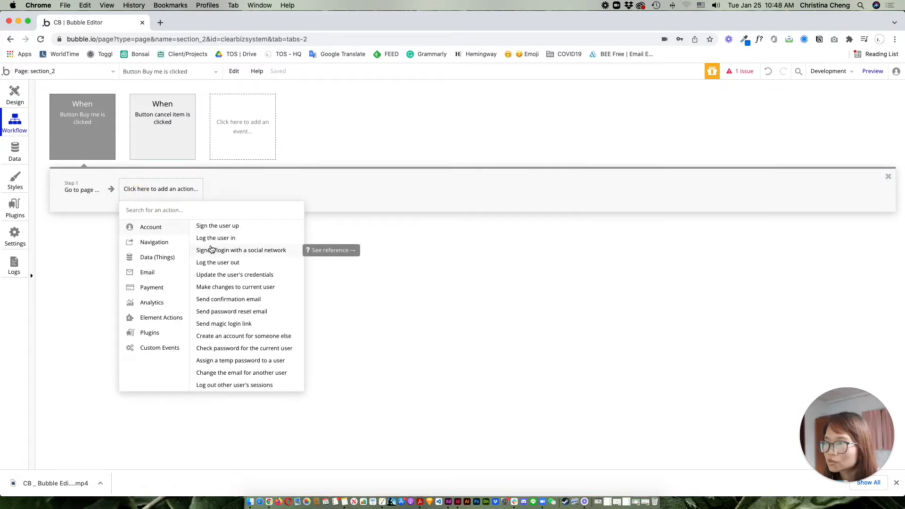
pyautogui.click(154, 242)
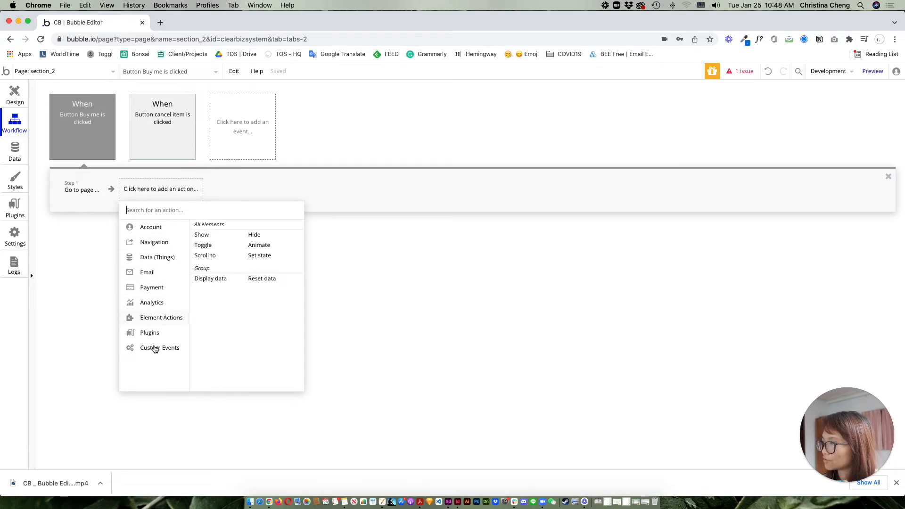
pyautogui.write('so')
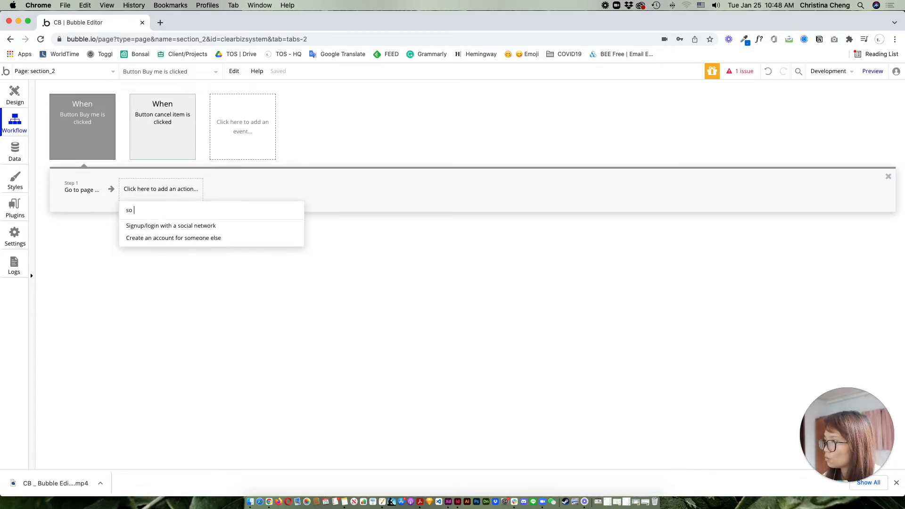
pyautogui.write('set')
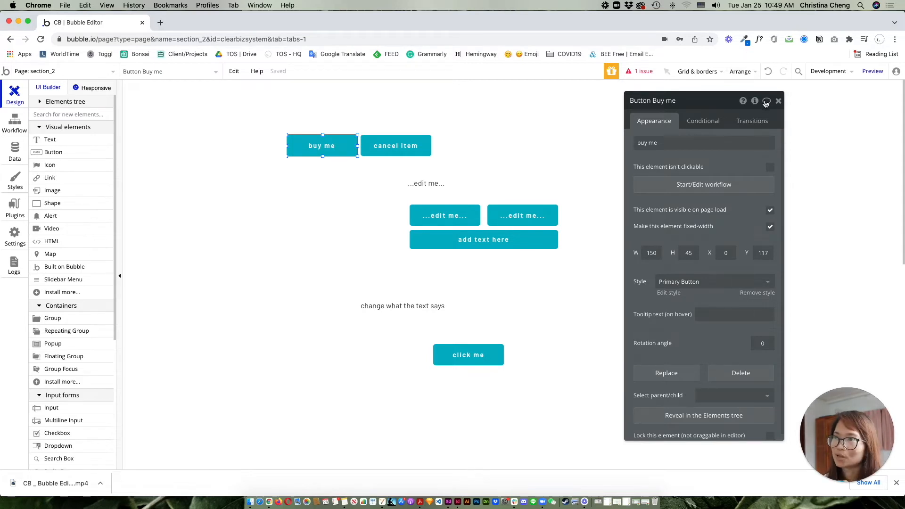
pyautogui.click(779, 100)
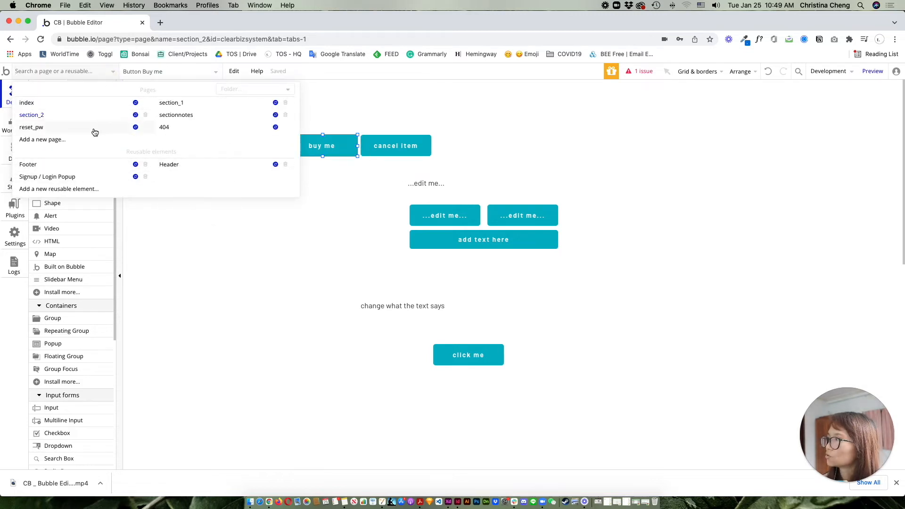
pyautogui.moveTo(169, 164)
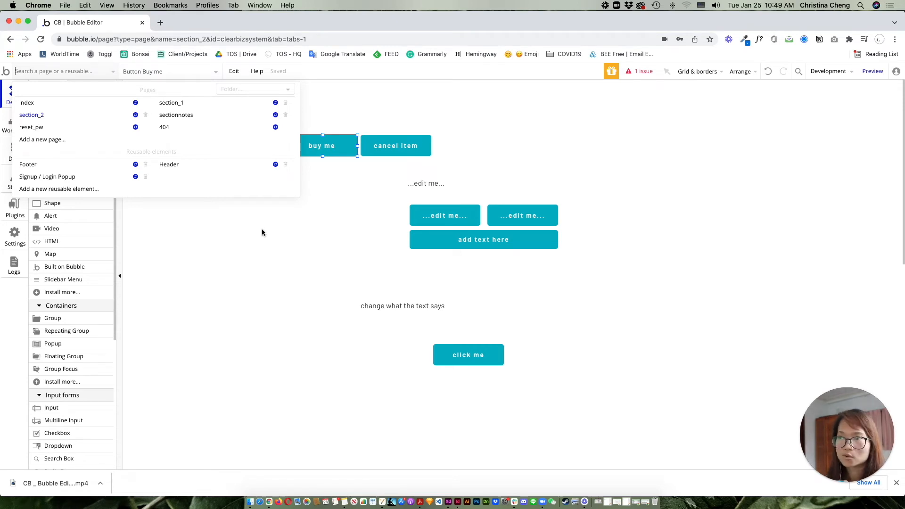
pyautogui.moveTo(194, 162)
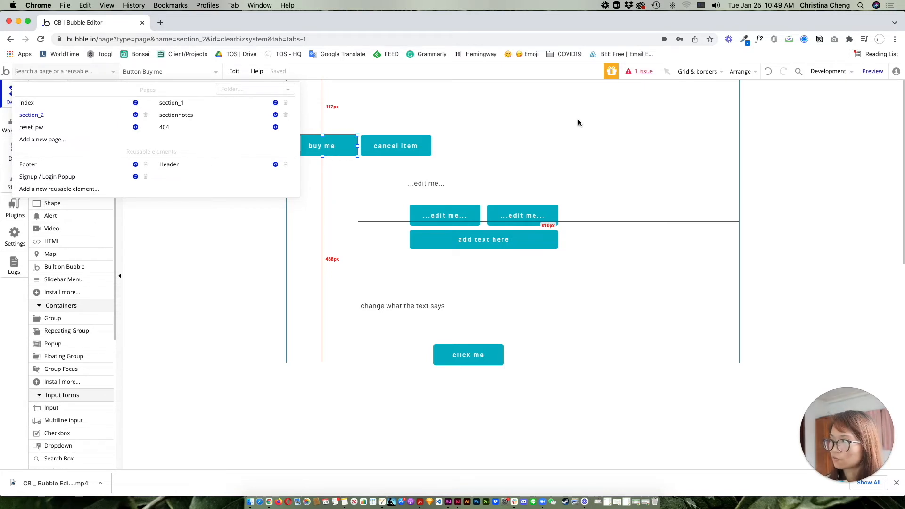
pyautogui.moveTo(577, 124)
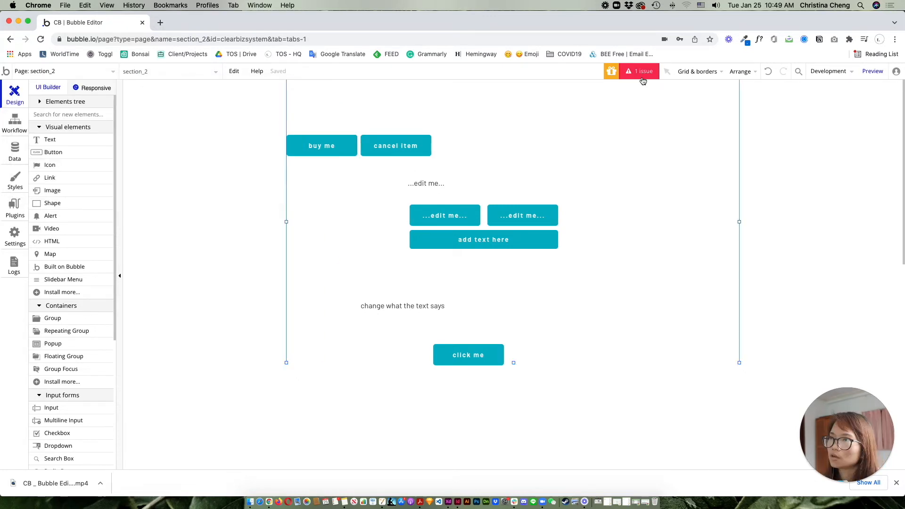
# - Set the Buy me Go to page action's destination to index, clearing the outstanding issue
pyautogui.click(640, 71)
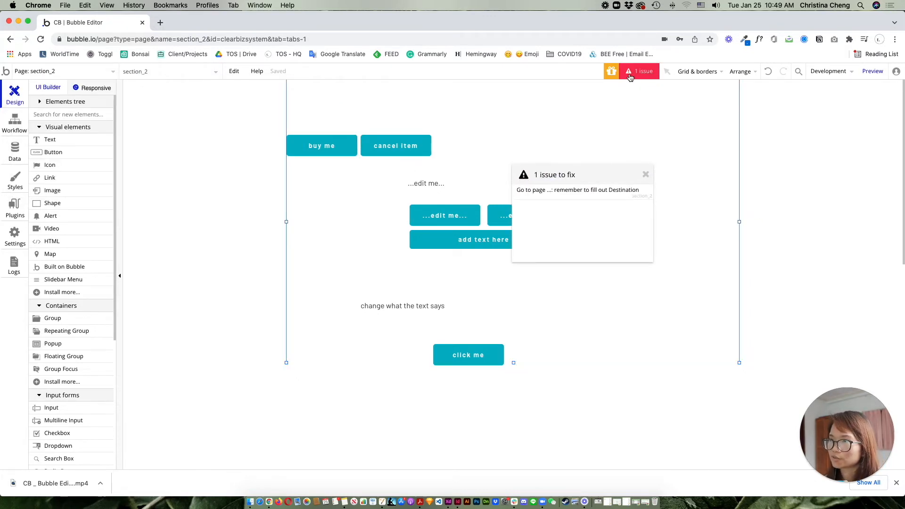
pyautogui.moveTo(582, 175); pyautogui.dragTo(641, 142)
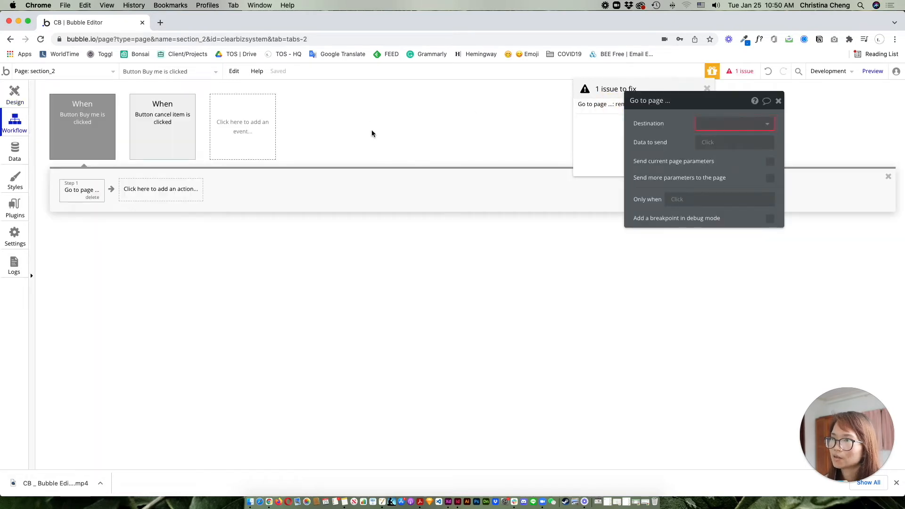
pyautogui.click(733, 123)
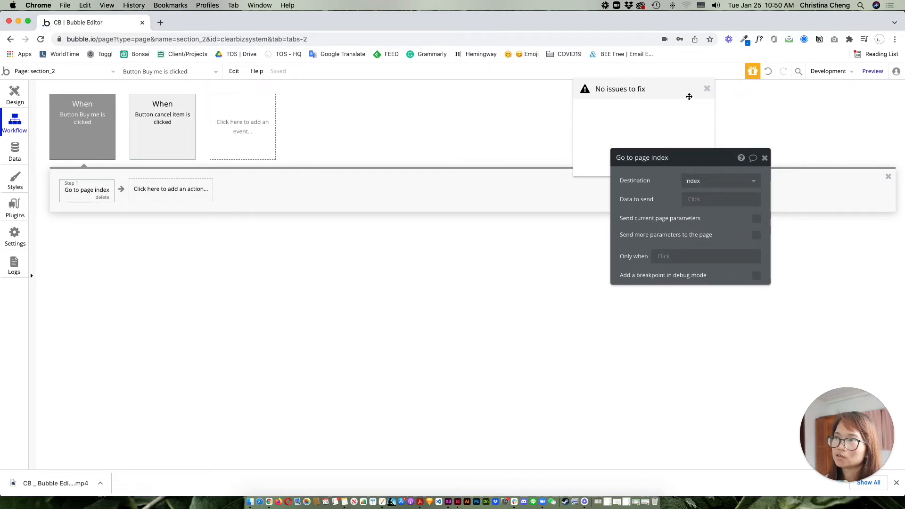
pyautogui.click(707, 88)
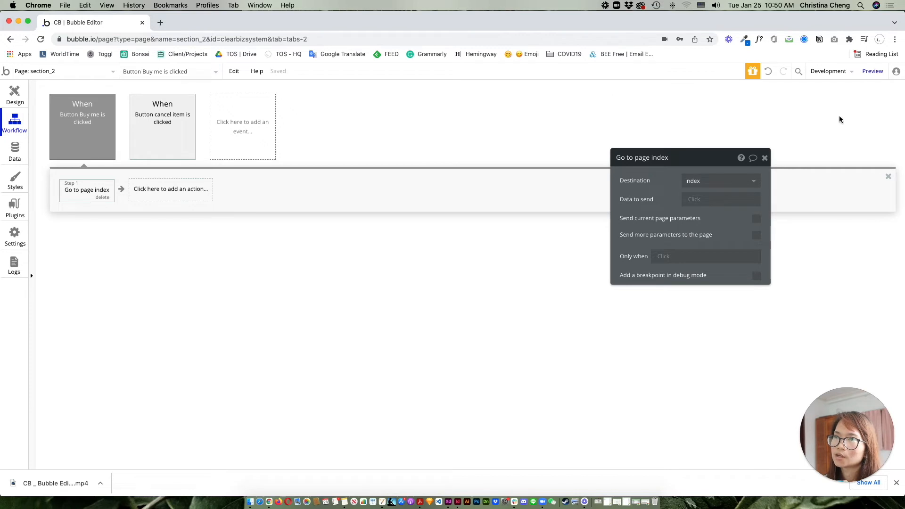
pyautogui.click(872, 71)
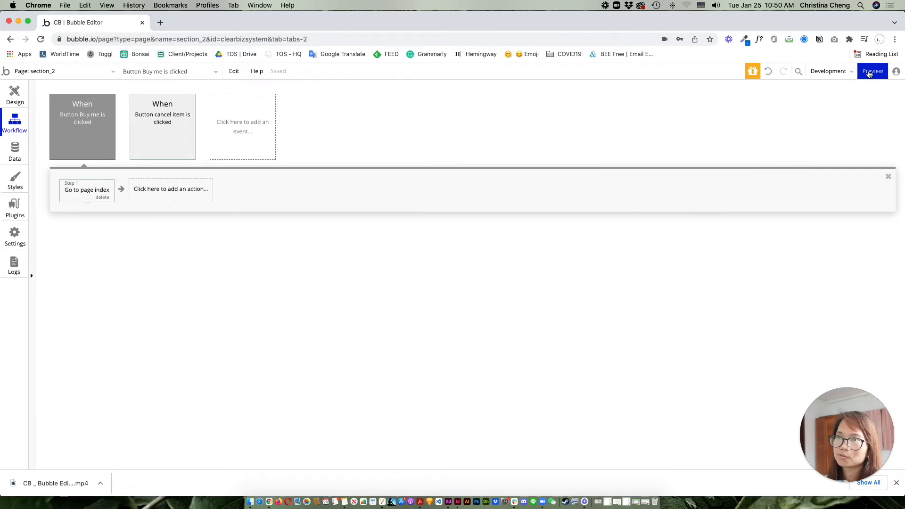
# - Launch a preview of the app in a new tab, then return to the section_2 editor
pyautogui.click(15, 93)
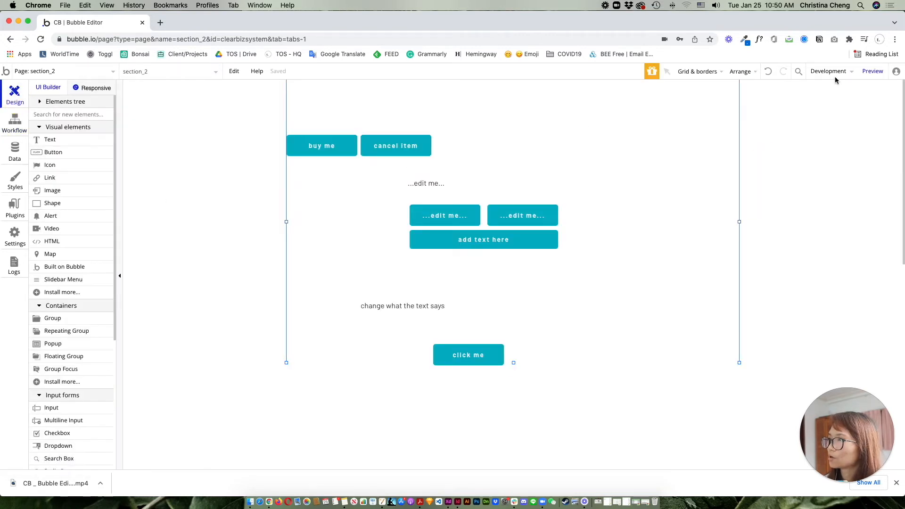
pyautogui.click(872, 71)
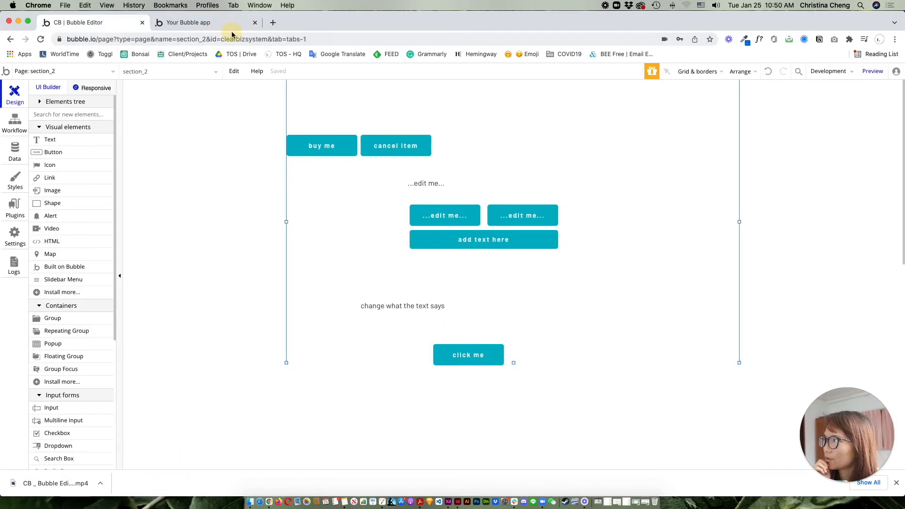
pyautogui.click(196, 23)
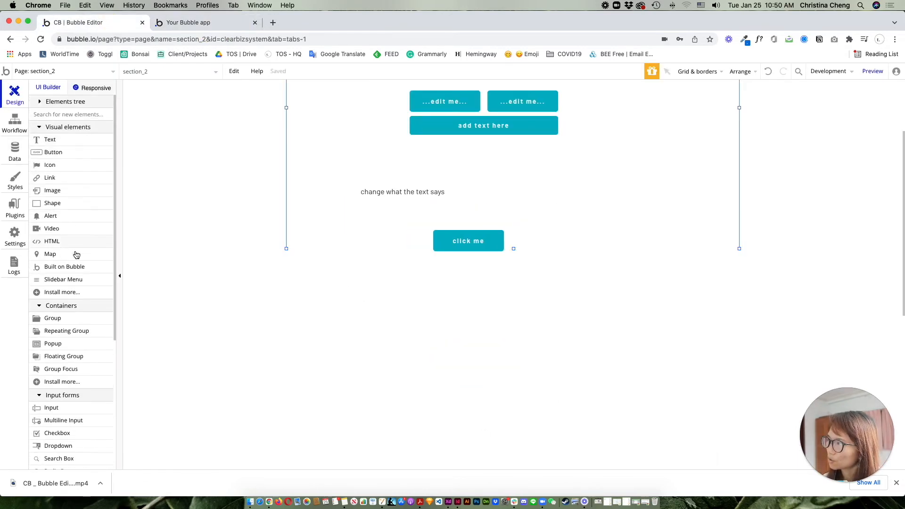
pyautogui.moveTo(55, 390)
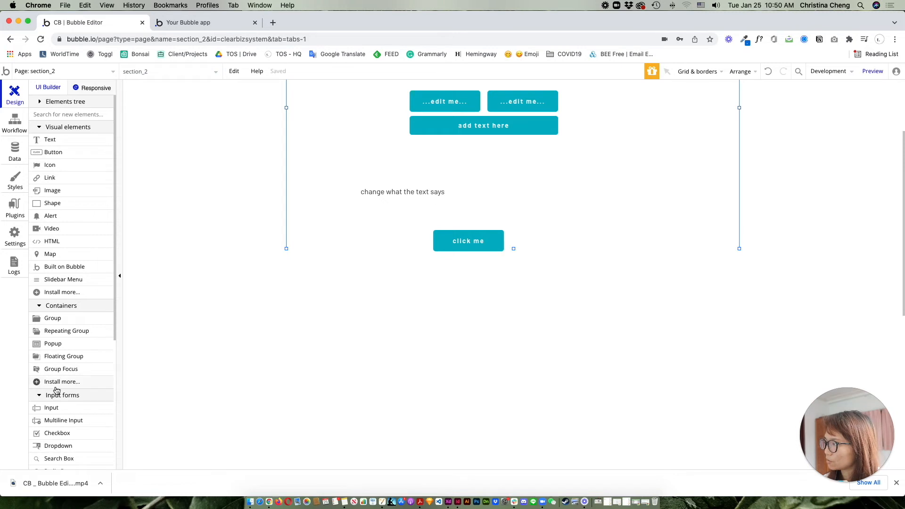
pyautogui.scroll(-3)
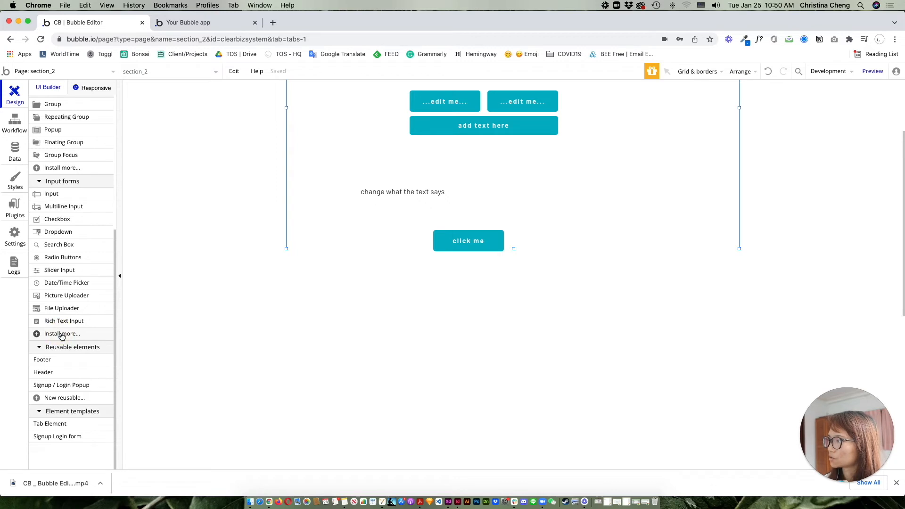
pyautogui.click(62, 333)
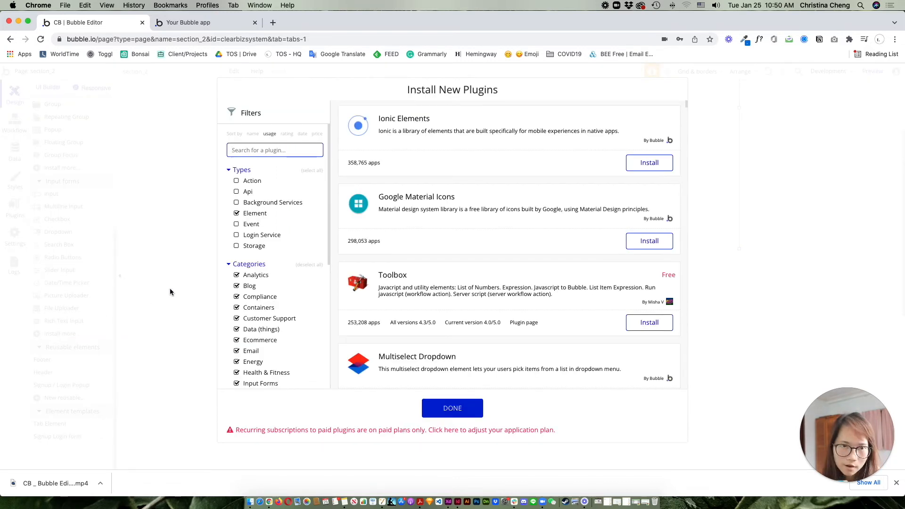
pyautogui.click(452, 409)
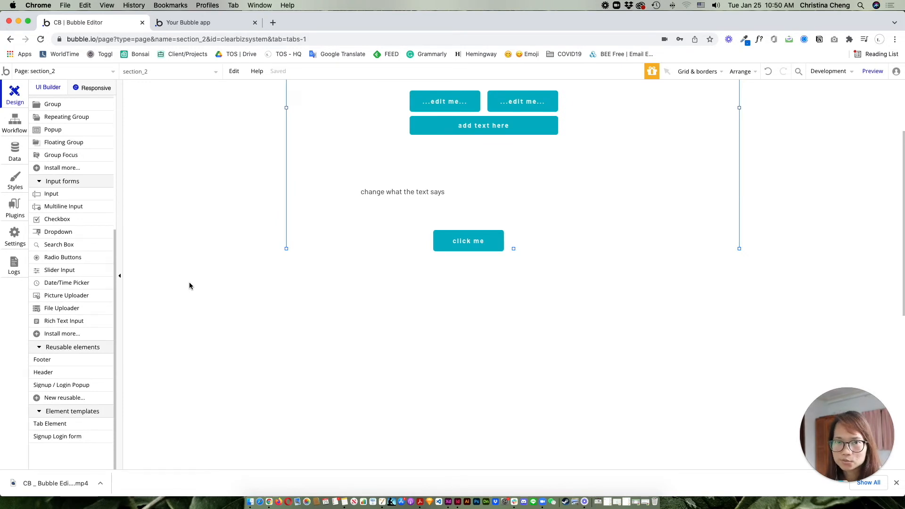
pyautogui.moveTo(92, 271)
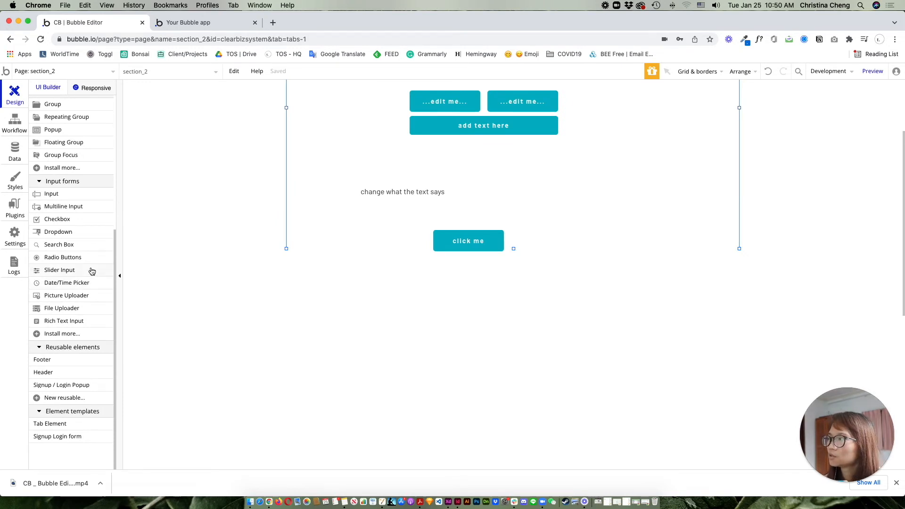
pyautogui.moveTo(58, 232)
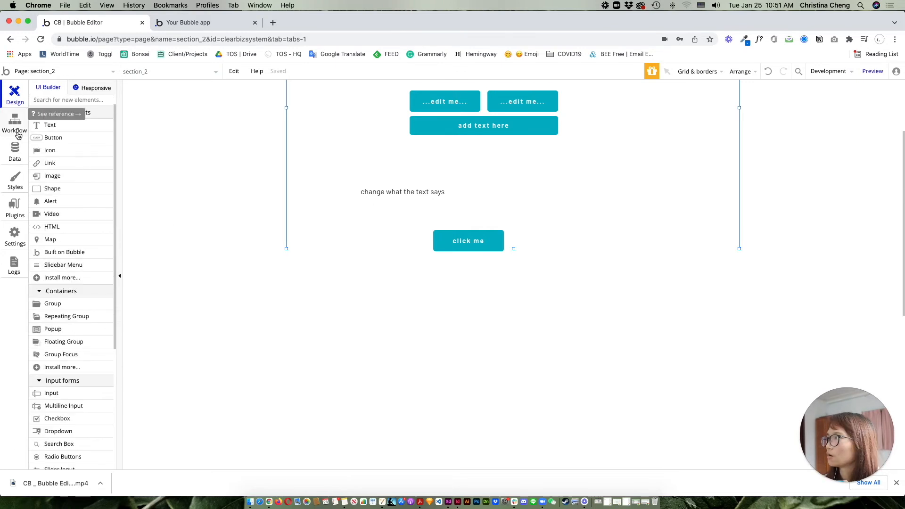
# - View the Data tab, glance at the stored user records, then return to the User type's fields
pyautogui.click(15, 151)
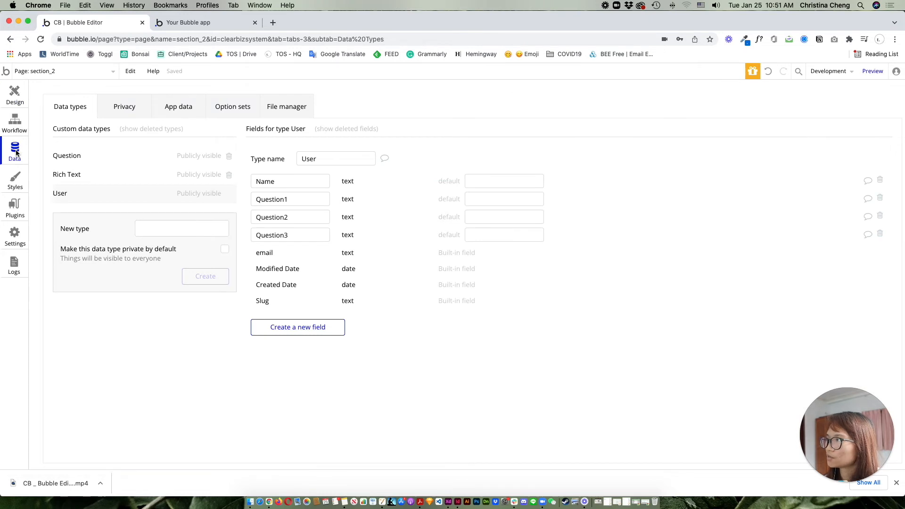
pyautogui.moveTo(269, 118)
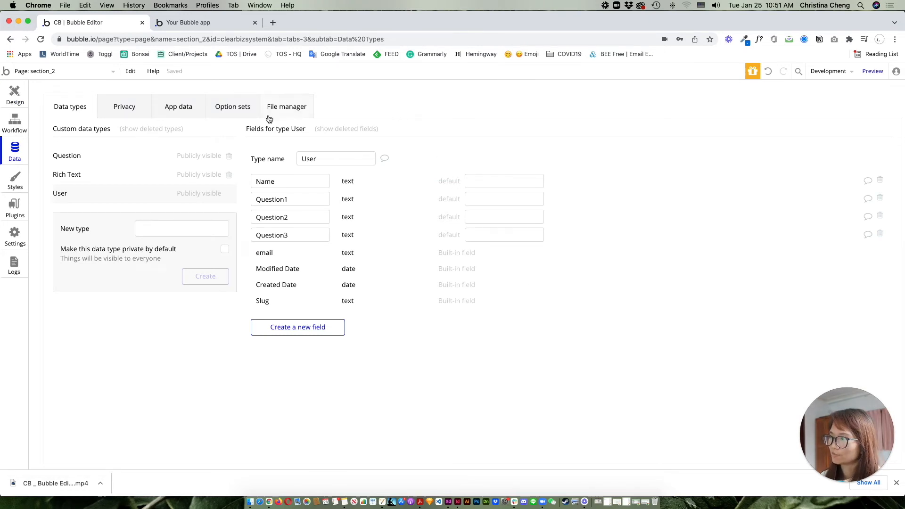
pyautogui.moveTo(124, 193)
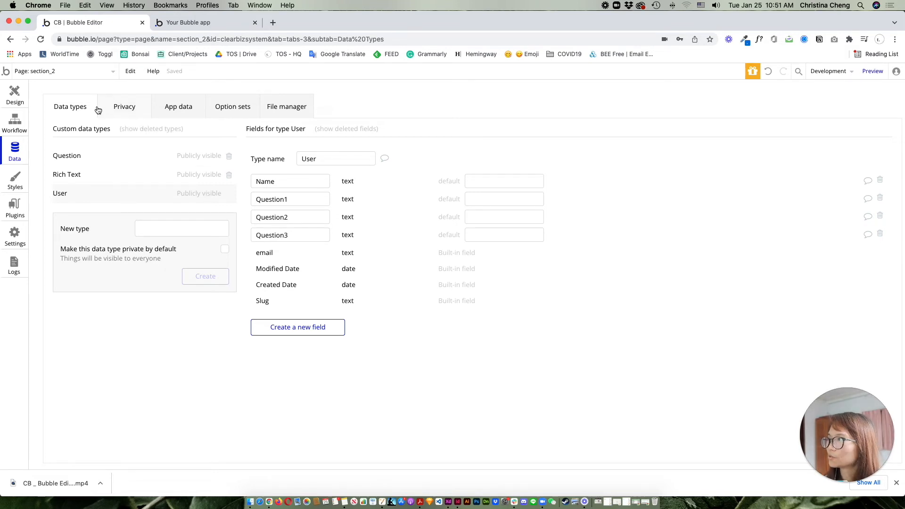
pyautogui.moveTo(112, 111)
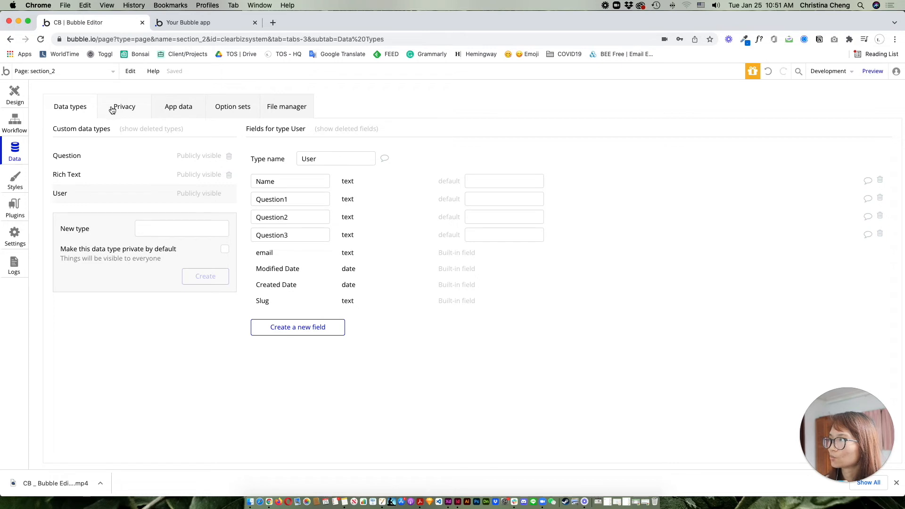
pyautogui.click(179, 106)
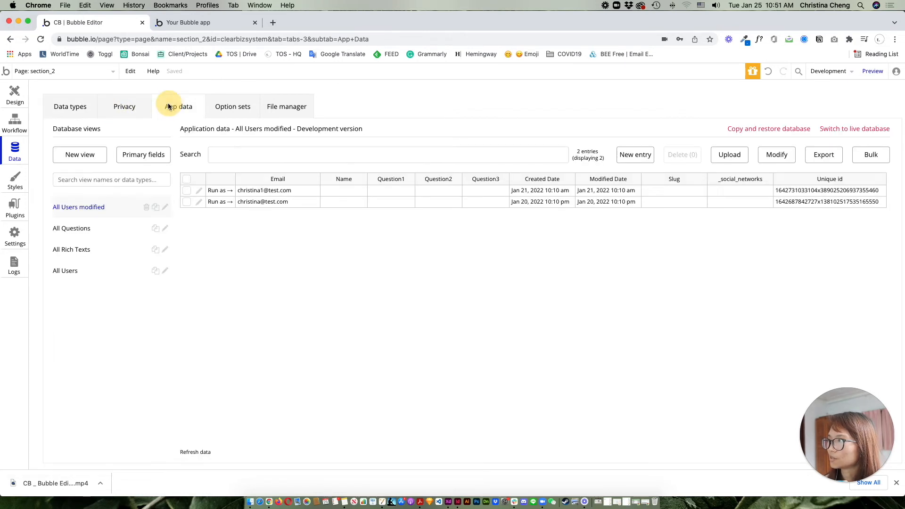
pyautogui.click(70, 106)
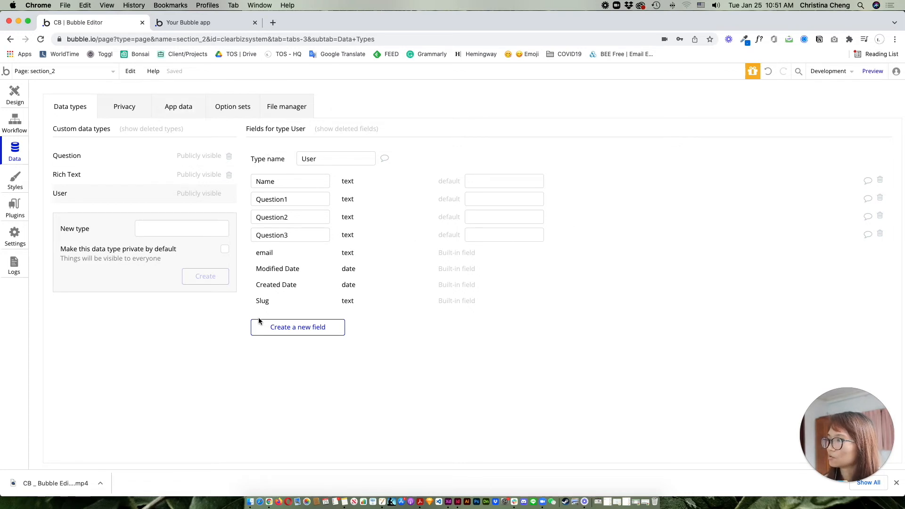
# - Create a 'last name' text field on User, then delete it along with Name
pyautogui.click(297, 326)
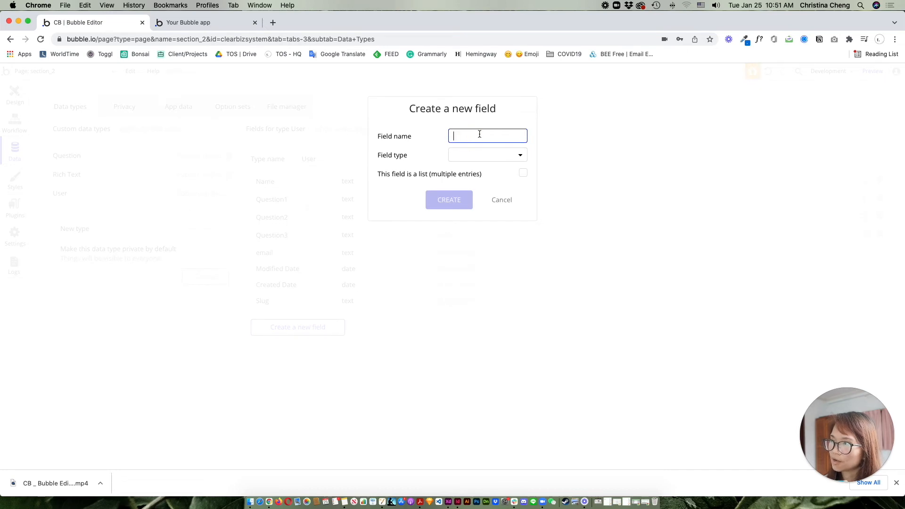
pyautogui.write('last name')
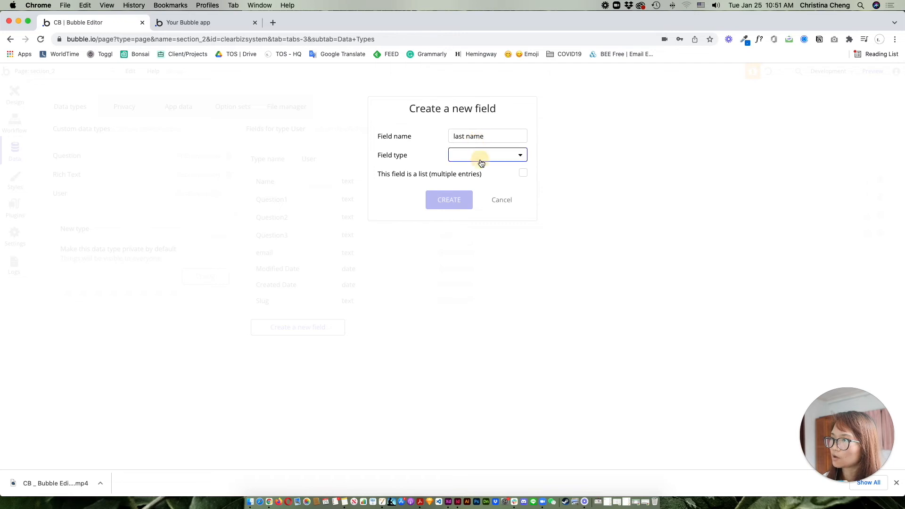
pyautogui.click(486, 154)
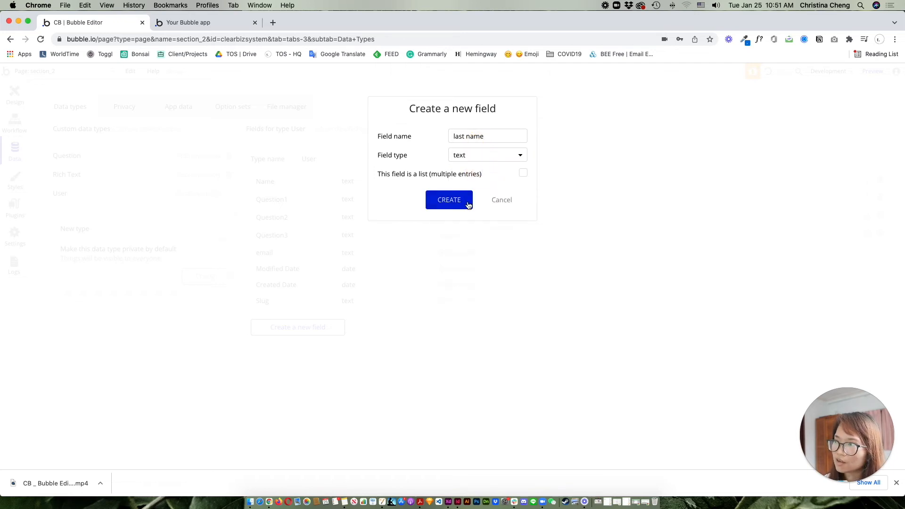
pyautogui.click(449, 200)
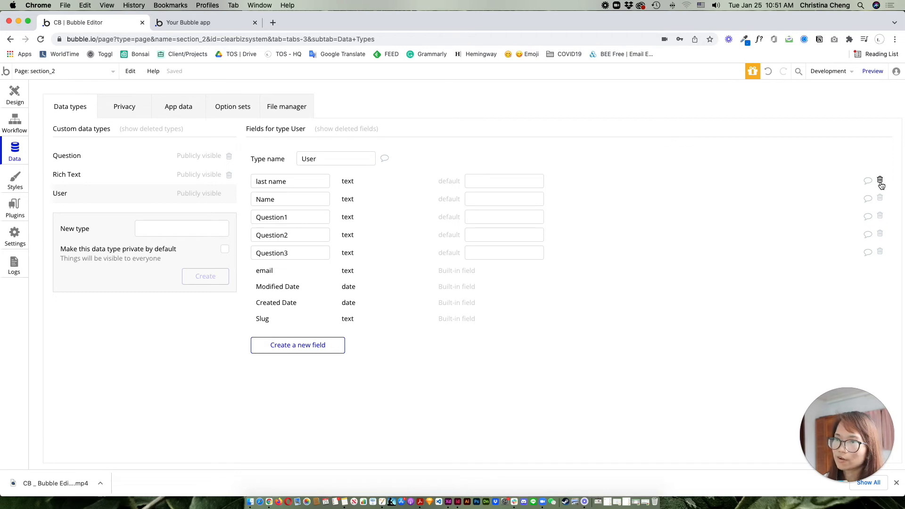
pyautogui.click(880, 180)
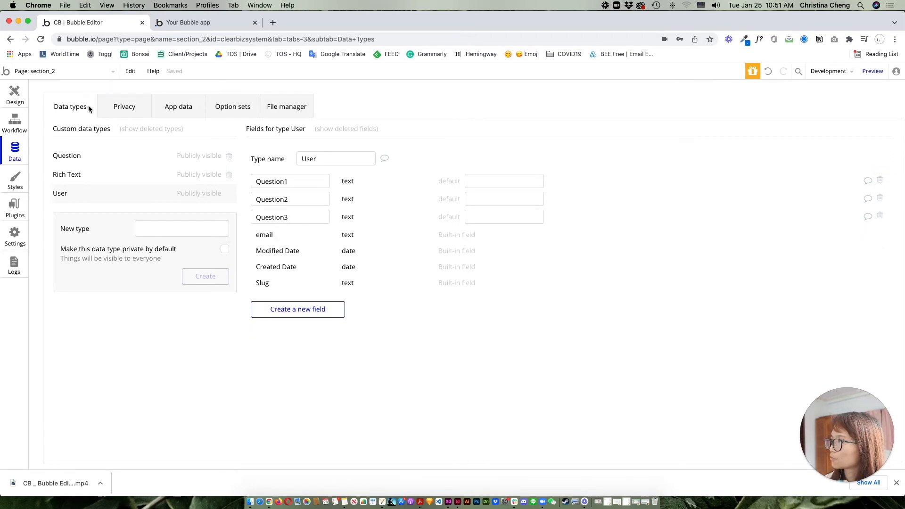
# - Check privacy rules for Question and User, then show the All Users records table
pyautogui.click(124, 107)
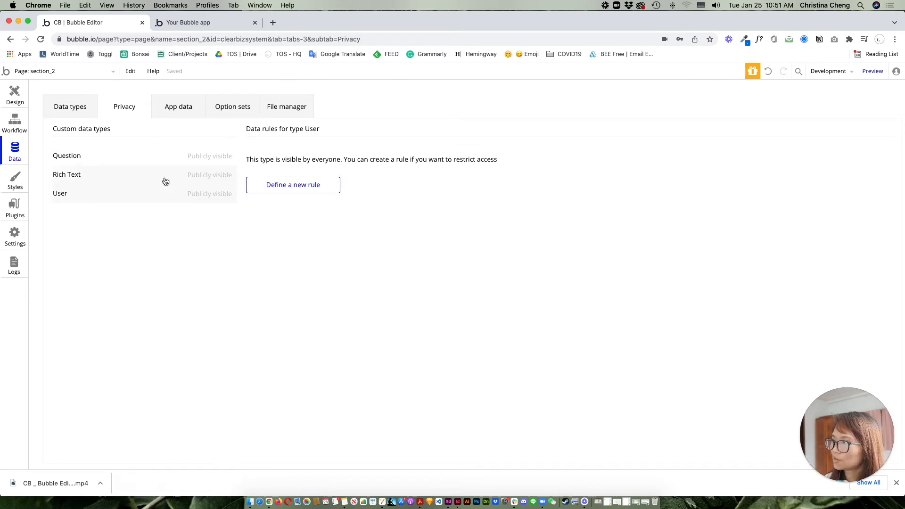
pyautogui.click(66, 155)
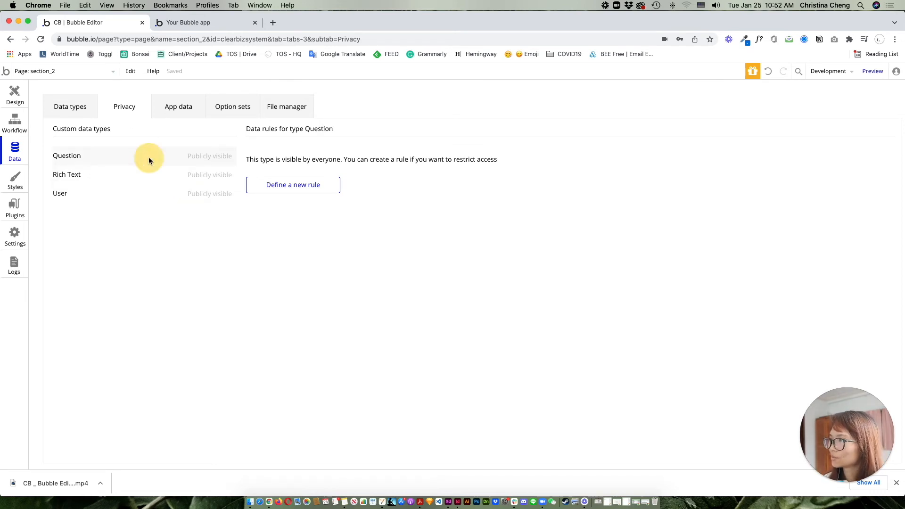
pyautogui.click(59, 192)
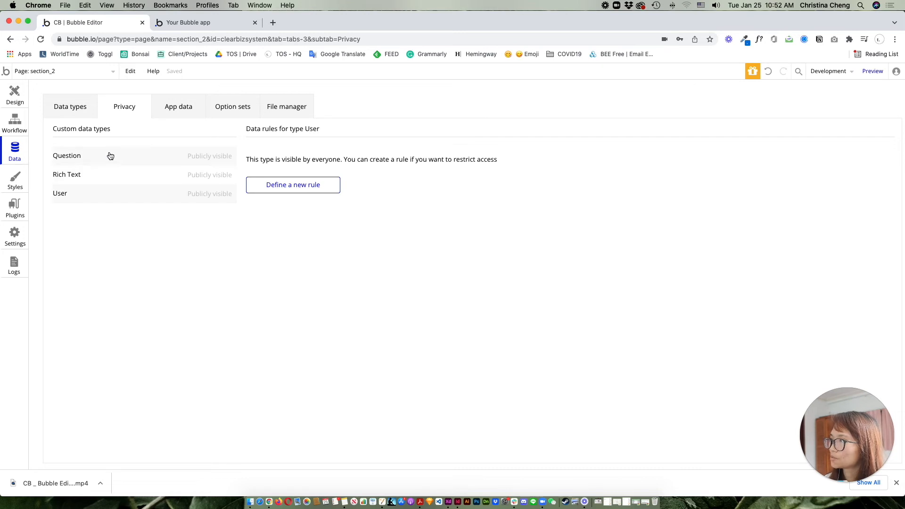
pyautogui.click(178, 106)
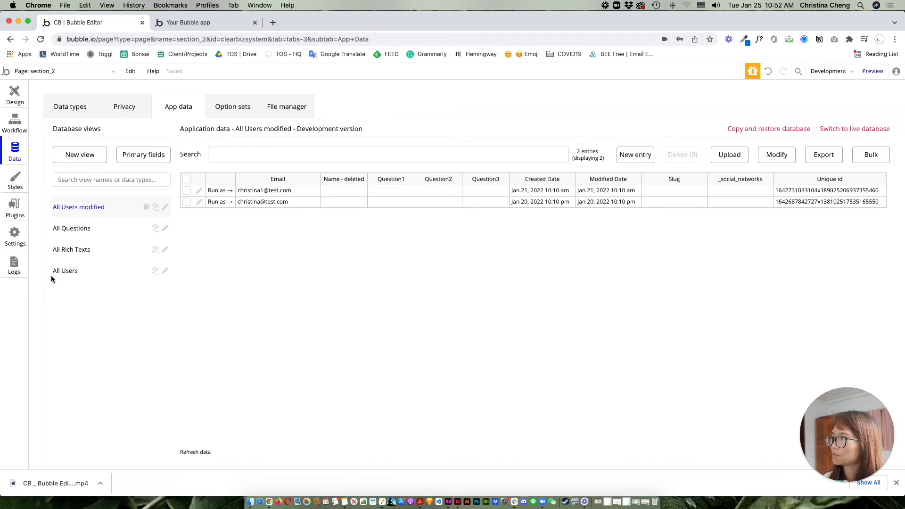
pyautogui.moveTo(59, 281)
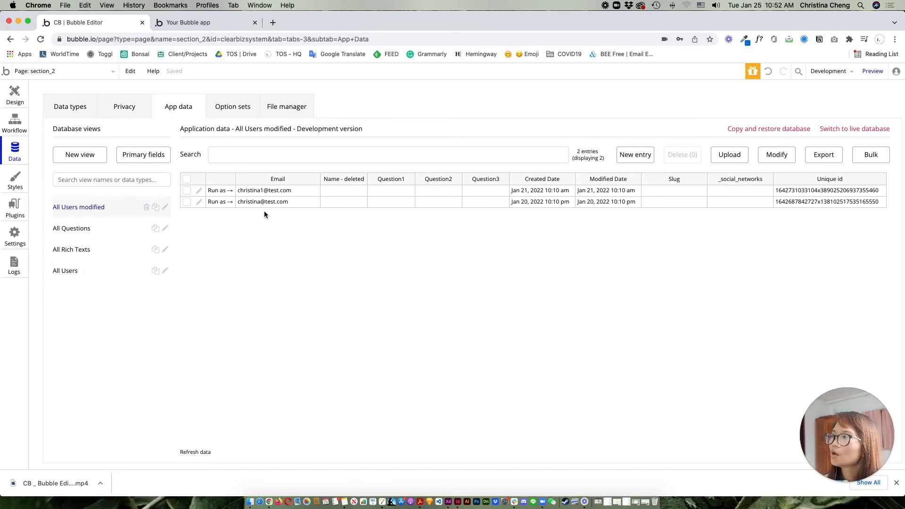
pyautogui.moveTo(380, 216)
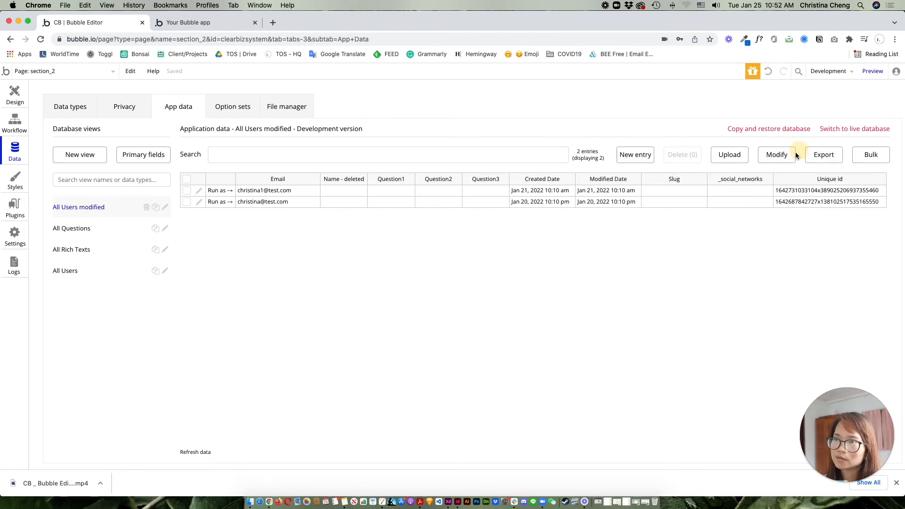
pyautogui.moveTo(690, 128)
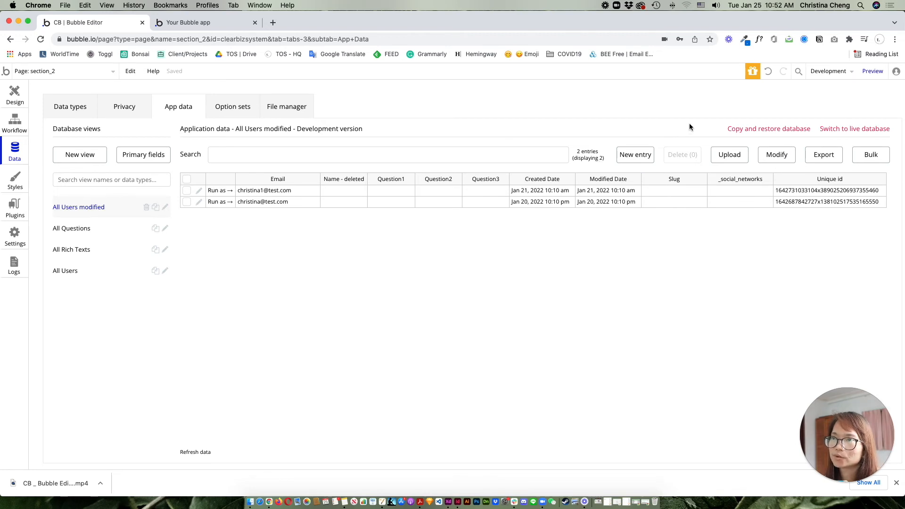
pyautogui.moveTo(329, 193)
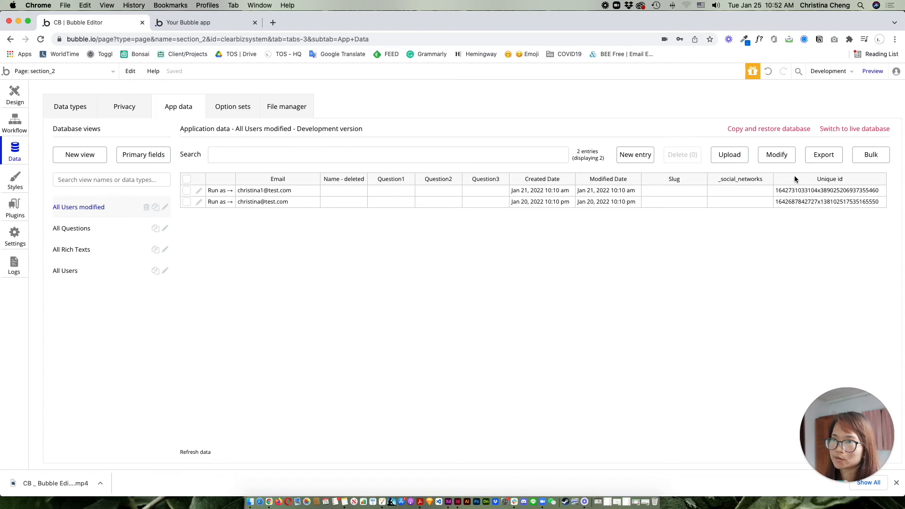
pyautogui.moveTo(331, 222)
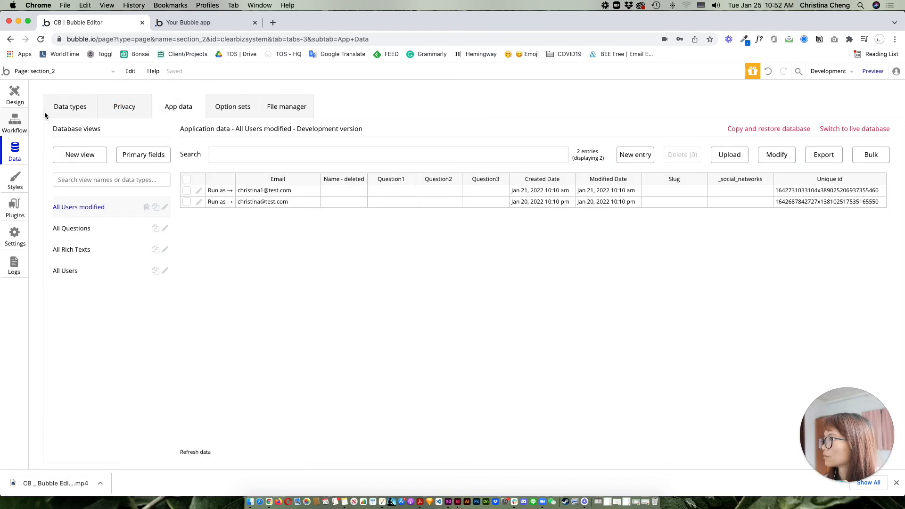
# - Return to the section_2 canvas and show the click me button's conditional rules
pyautogui.click(15, 121)
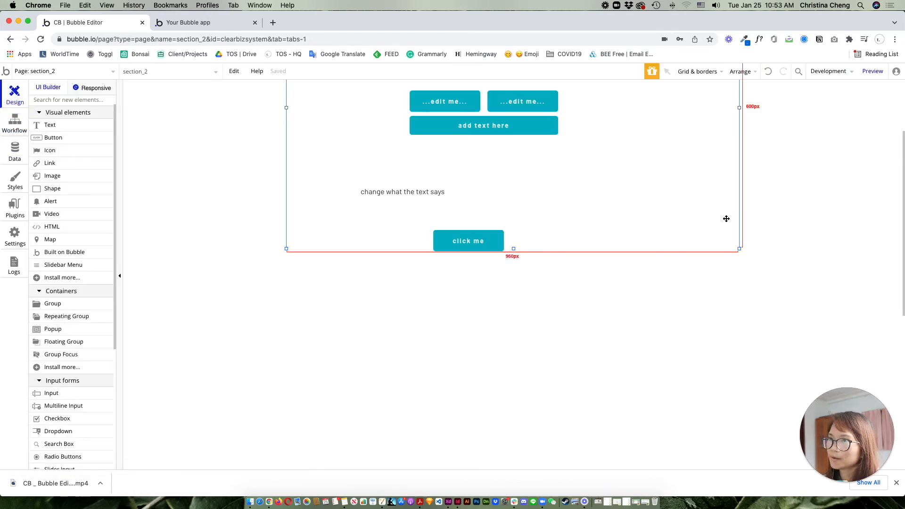
pyautogui.click(468, 241)
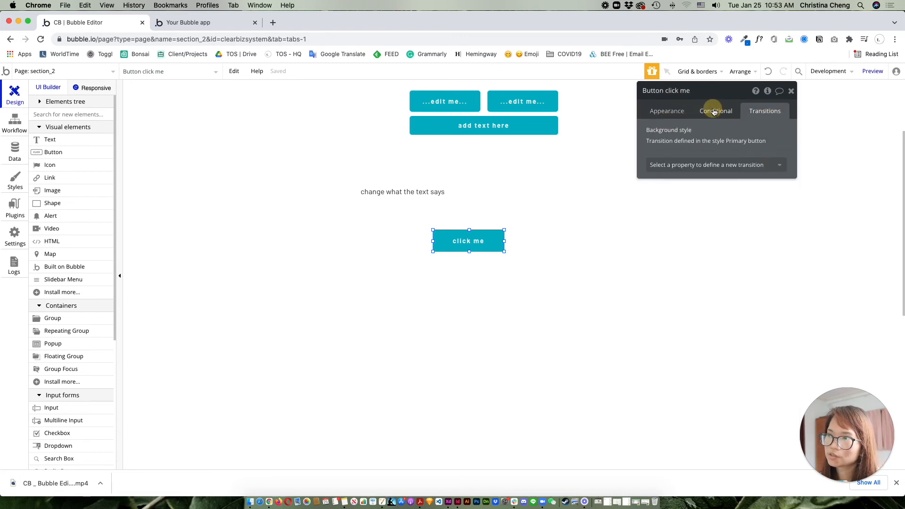
pyautogui.click(716, 111)
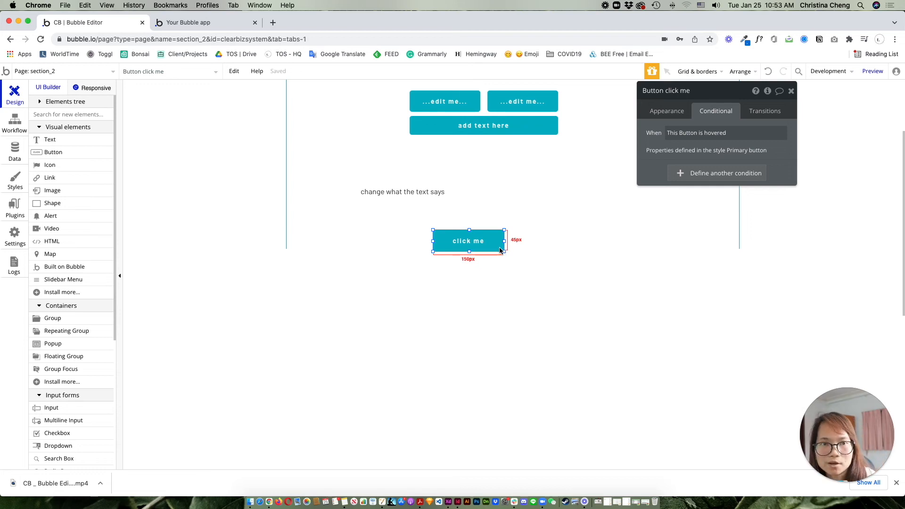
pyautogui.moveTo(494, 253)
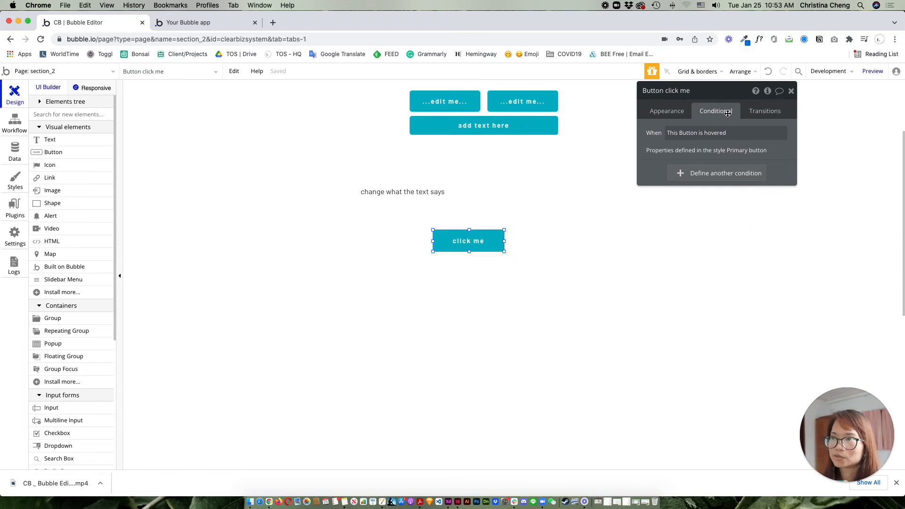
# - Review the click me button's Transitions, Conditional and Appearance settings
pyautogui.click(765, 111)
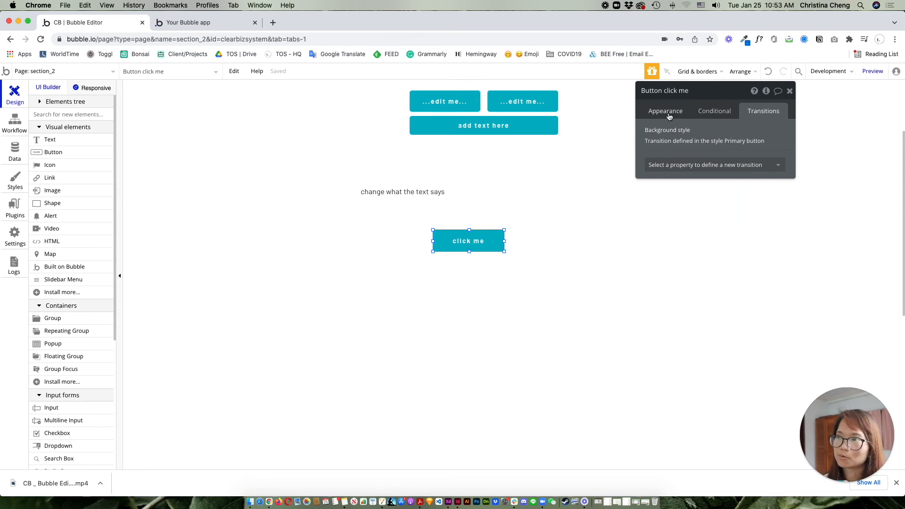
pyautogui.click(715, 111)
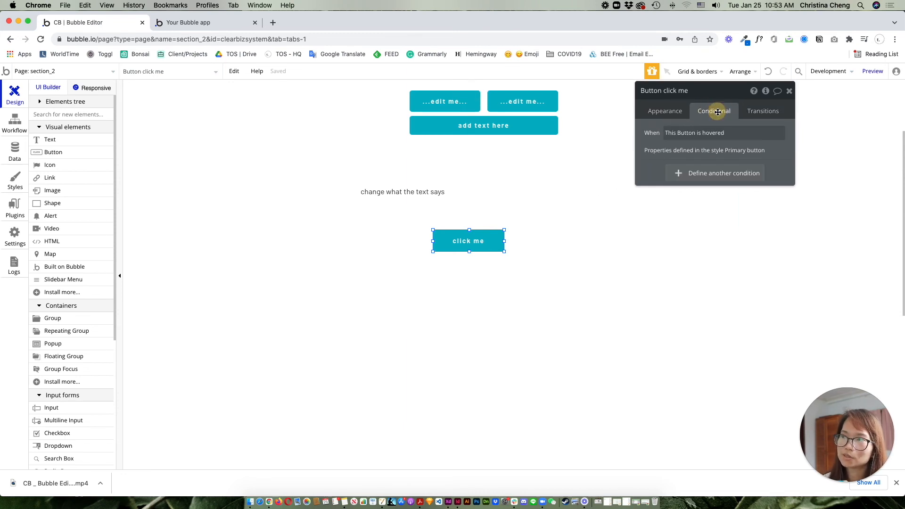
pyautogui.click(664, 110)
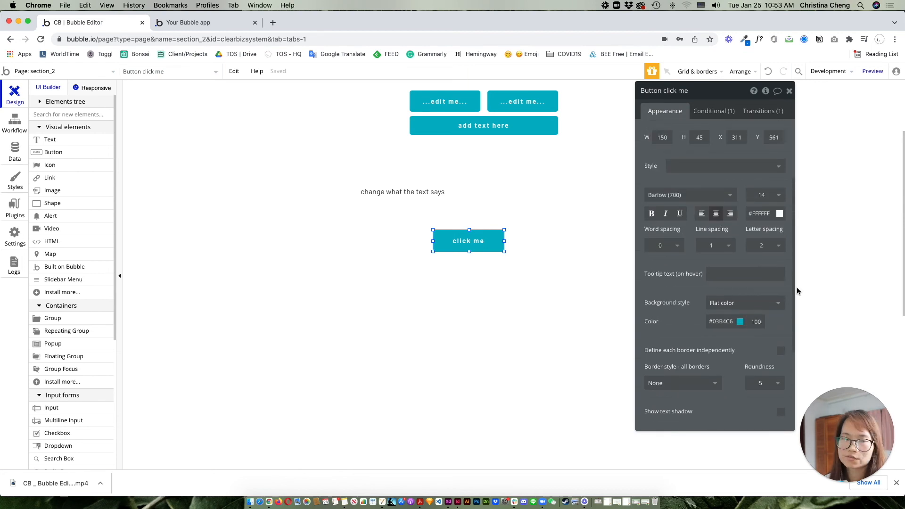
pyautogui.moveTo(795, 288)
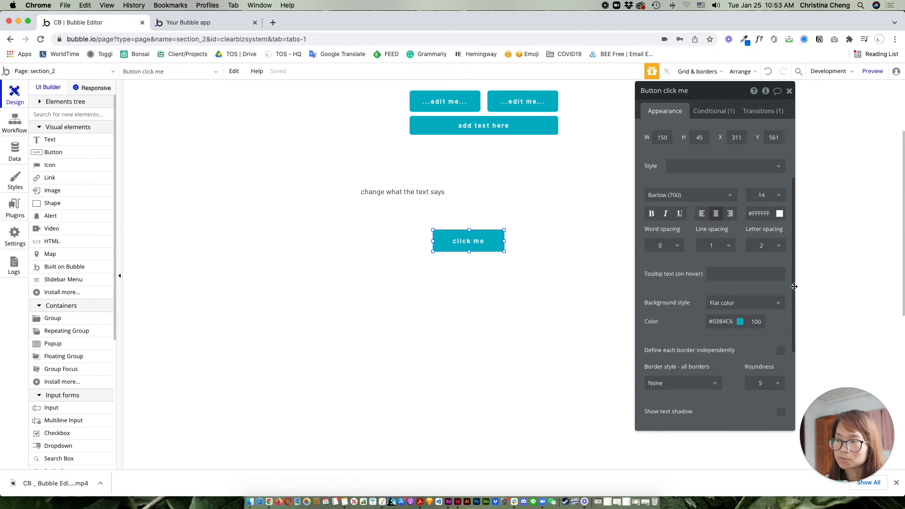
pyautogui.moveTo(787, 291)
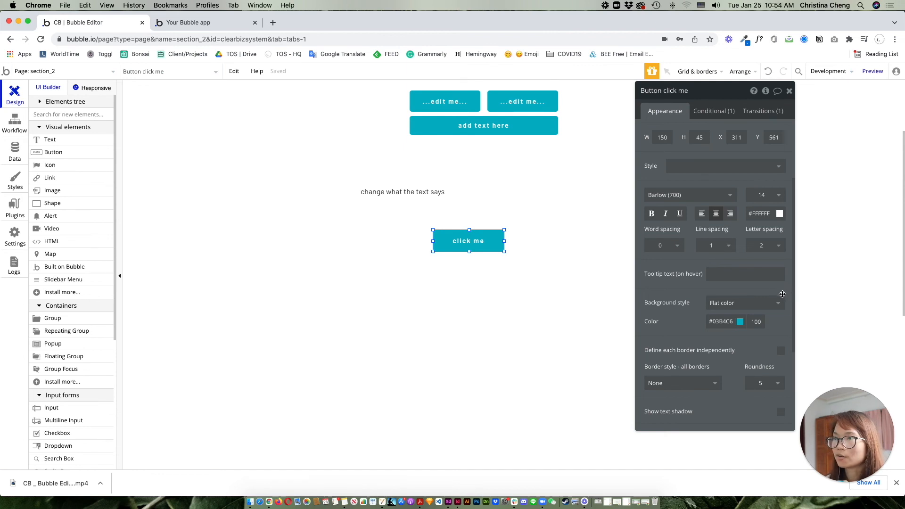
pyautogui.moveTo(779, 303)
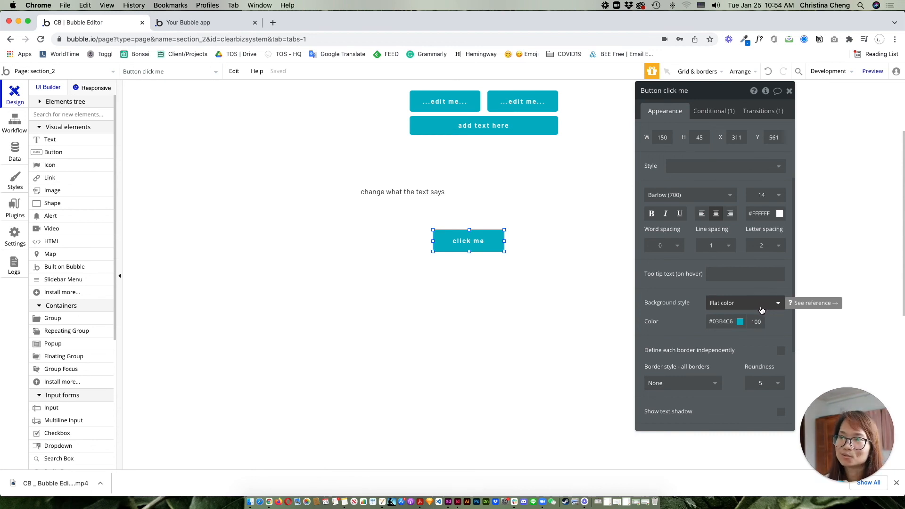
pyautogui.moveTo(762, 310)
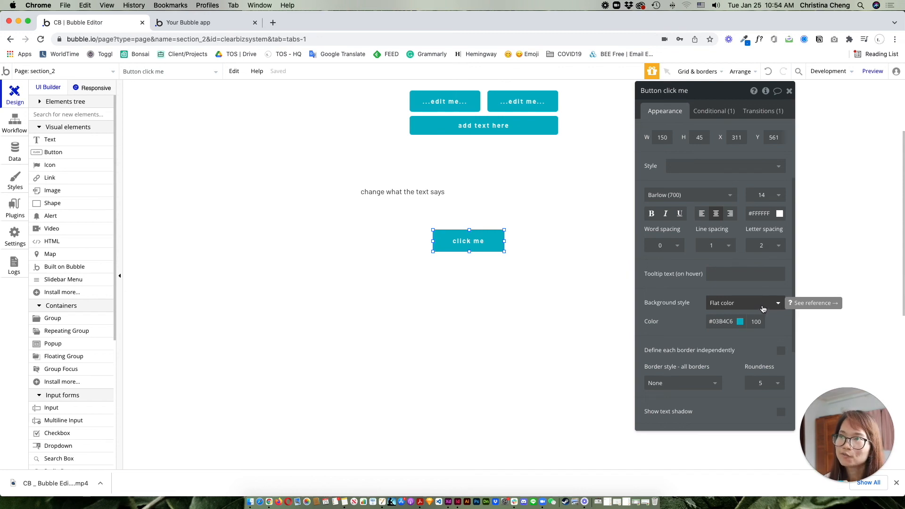